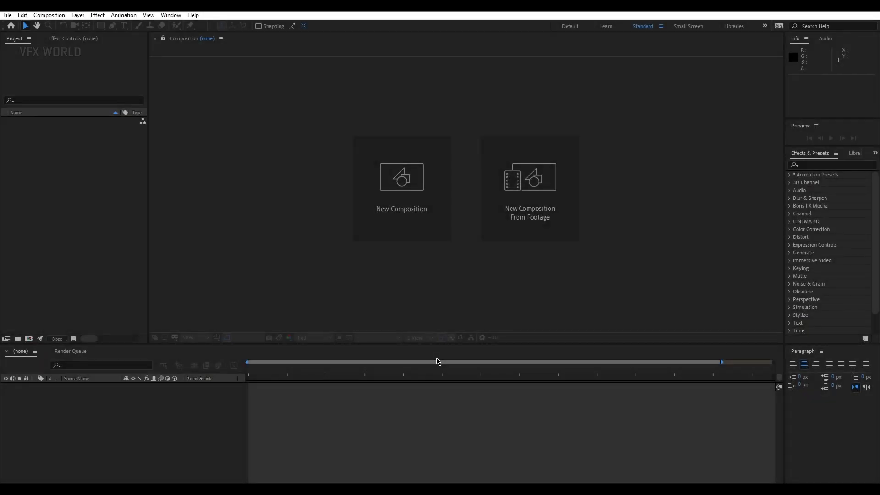
pyautogui.moveTo(402, 209)
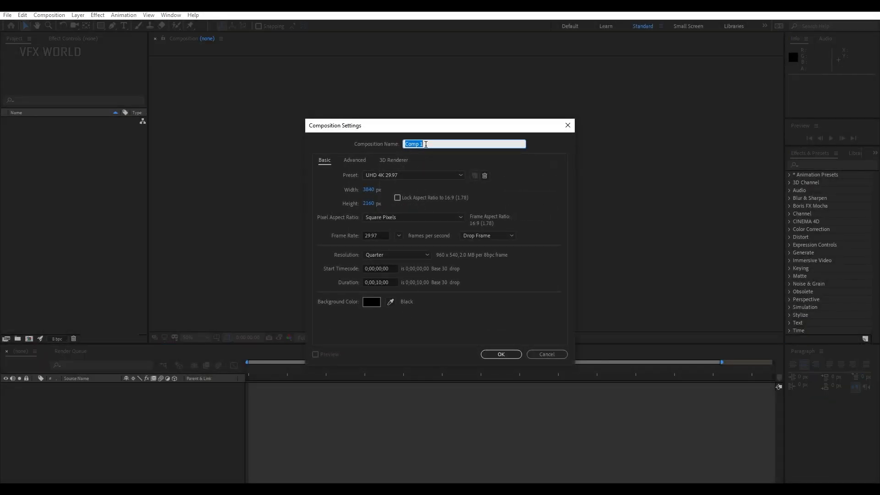
# Create a 1080 × 1080, 10-second composition named 'env'.
pyautogui.write('env')
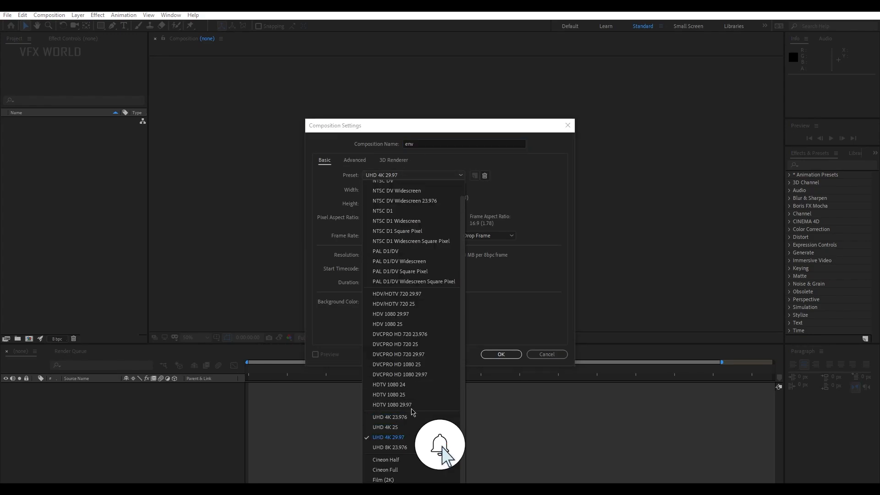
pyautogui.click(391, 404)
pyautogui.write('1080')
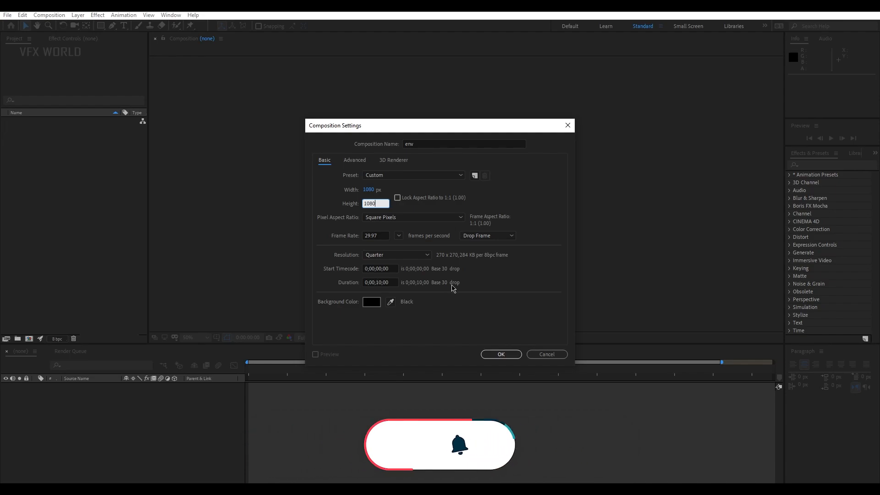
pyautogui.click(499, 355)
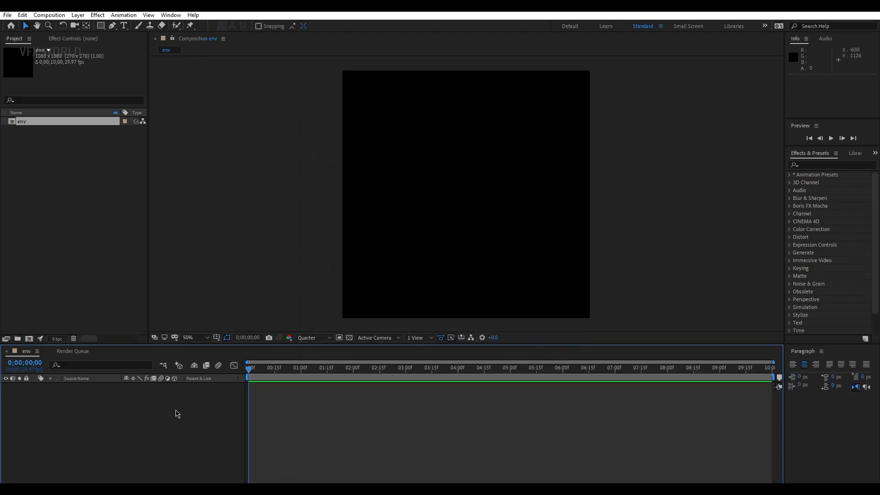
pyautogui.moveTo(168, 430)
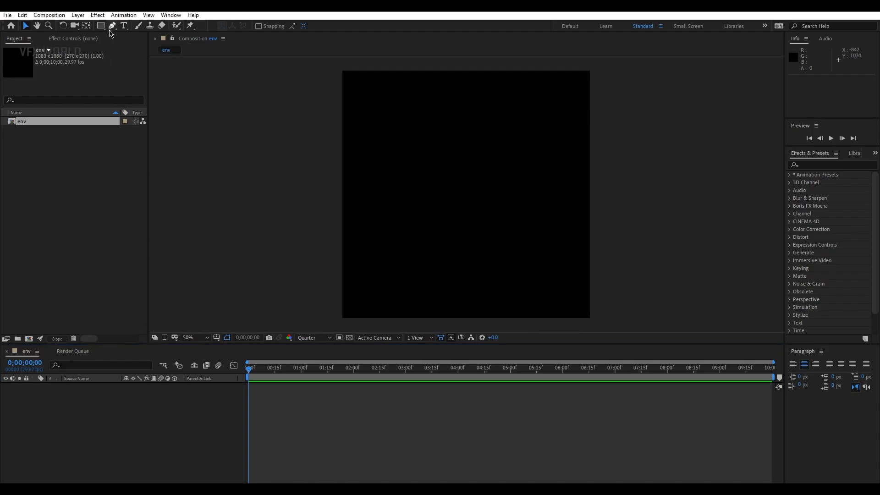
# Draw three long white straight lines with the Pen tool as Shape Layers 1–3.
pyautogui.click(111, 26)
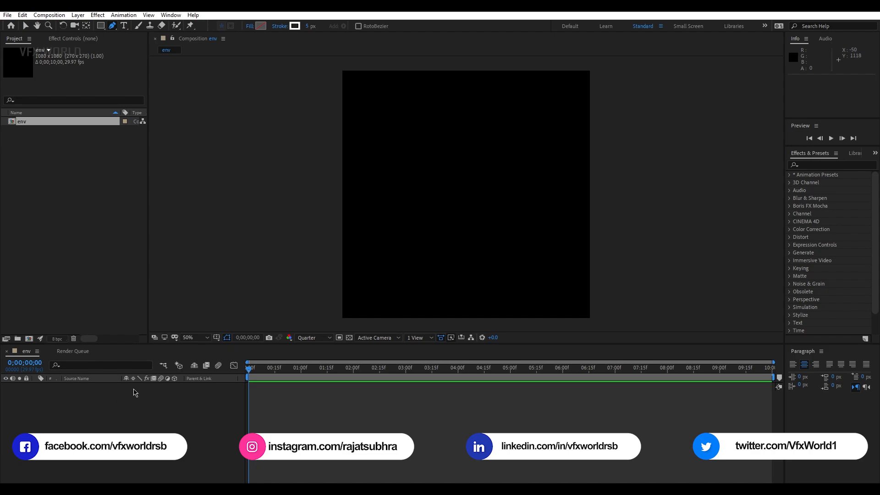
pyautogui.moveTo(321, 128)
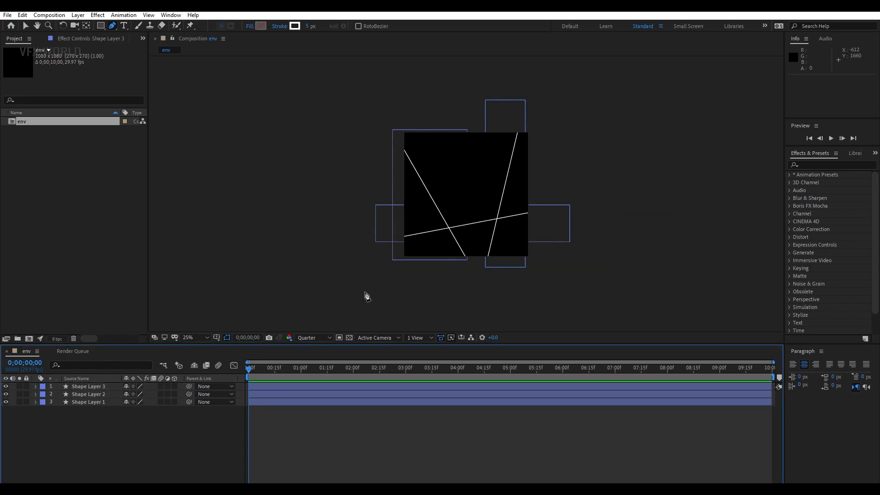
pyautogui.moveTo(327, 317)
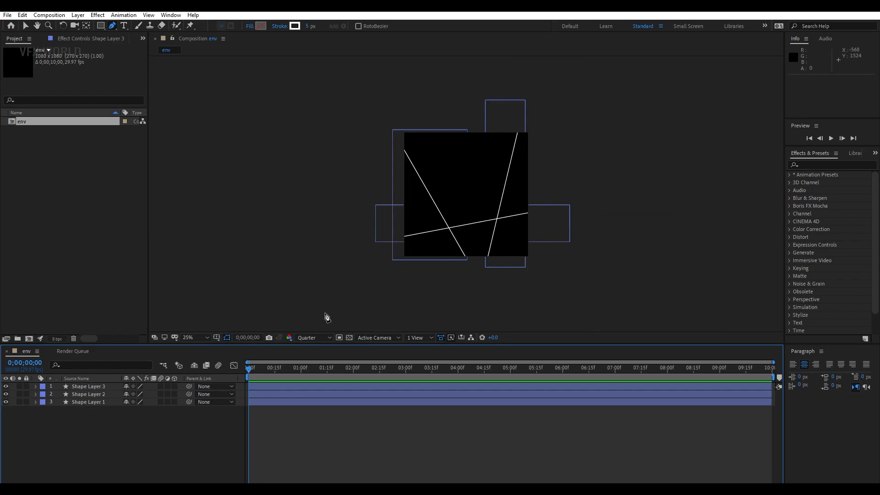
pyautogui.click(88, 385)
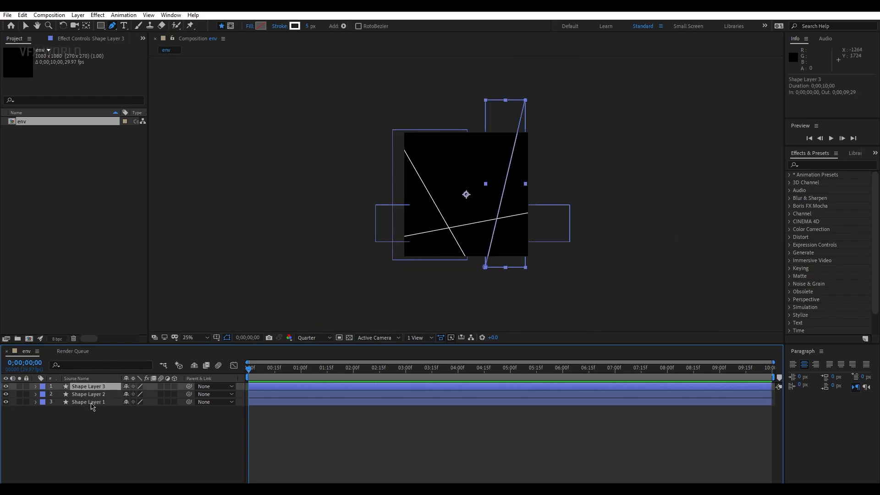
# Change the stroke color of all three line layers to a bright light blue.
pyautogui.click(294, 26)
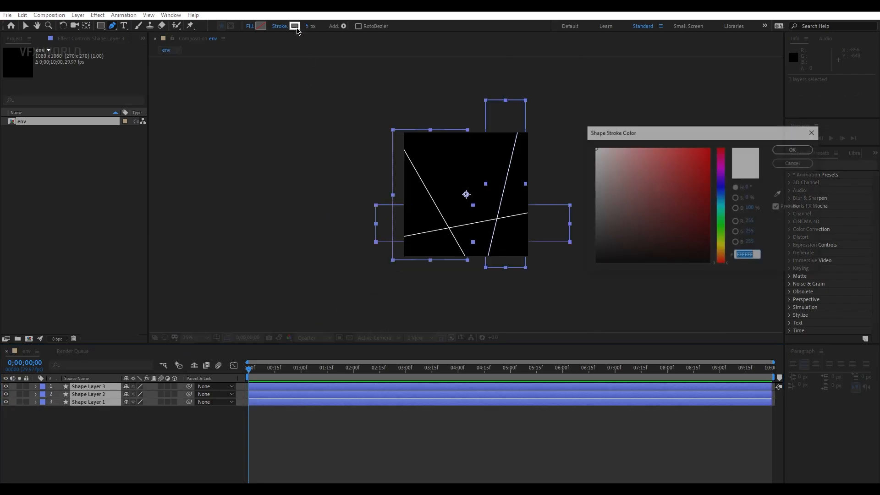
pyautogui.click(721, 202)
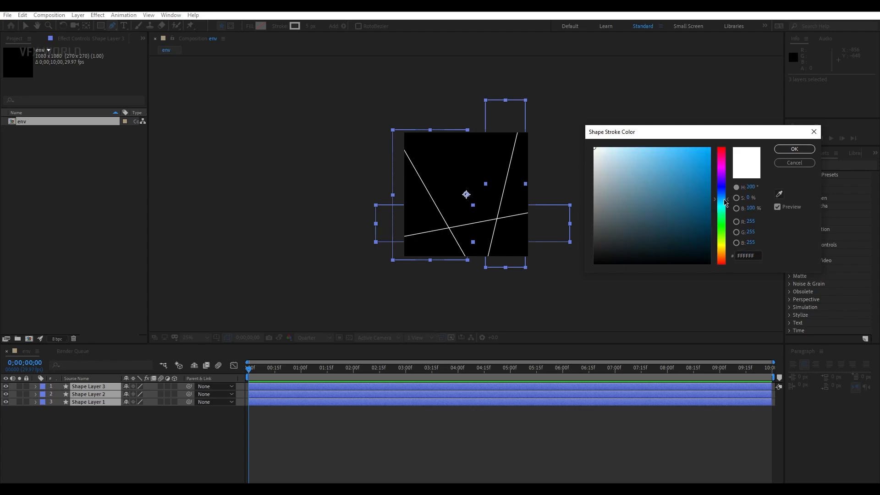
pyautogui.click(793, 149)
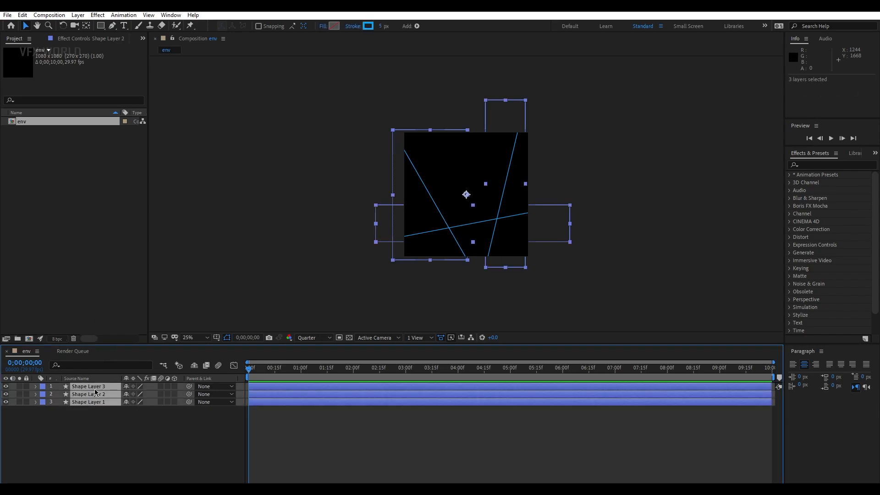
# Keyframe each line layer's Position at 0s and at the end so the lines slide.
pyautogui.press('p')
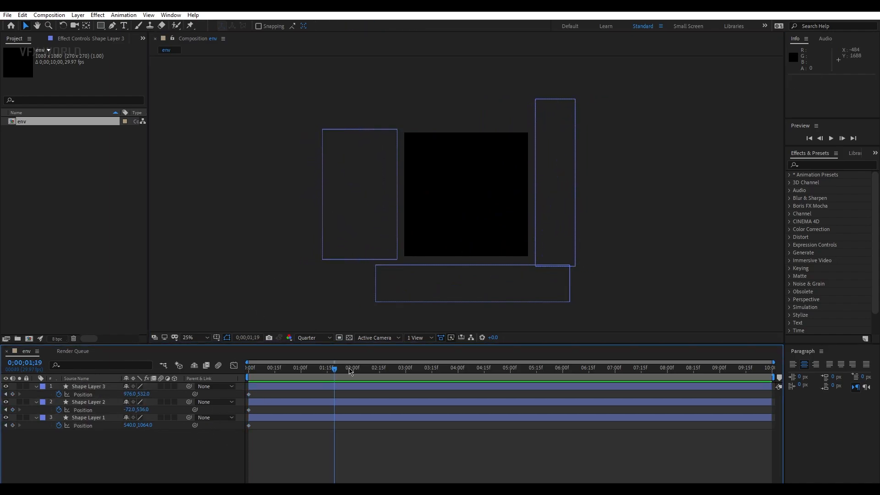
pyautogui.click(87, 417)
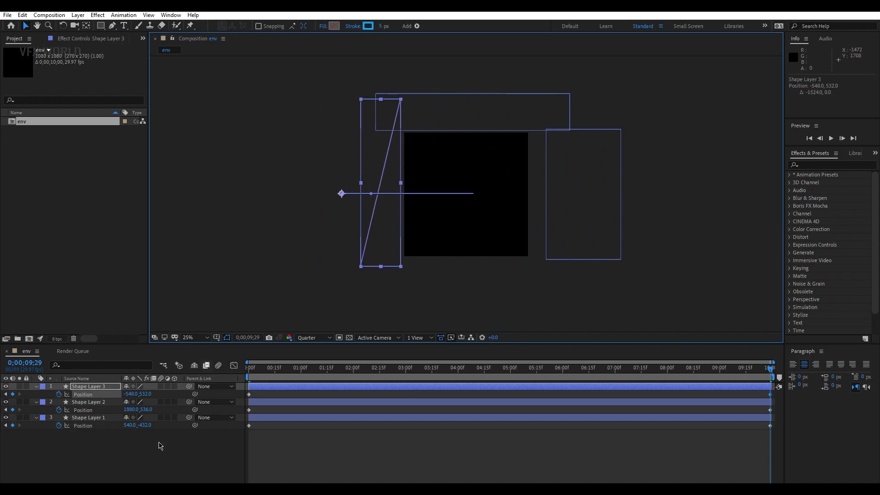
pyautogui.click(403, 367)
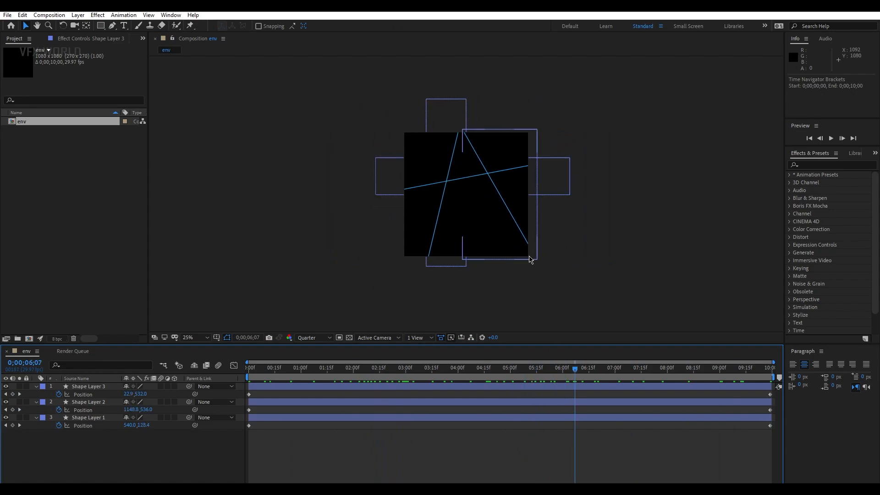
pyautogui.click(190, 337)
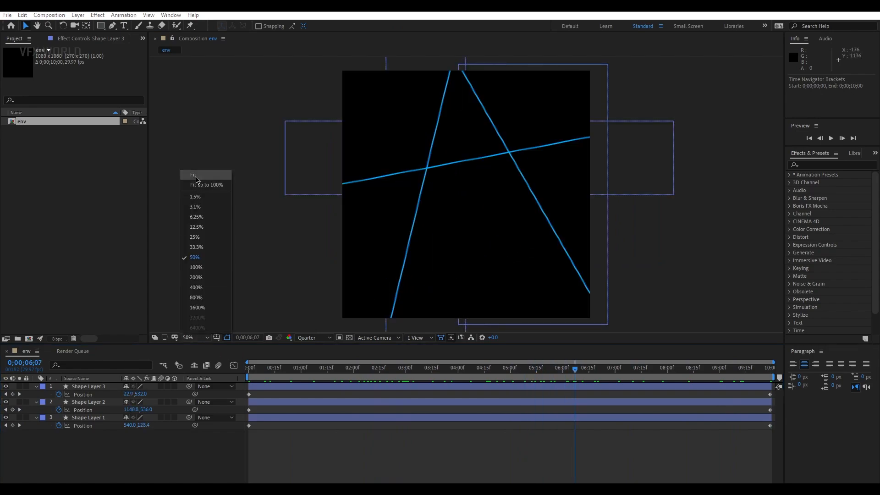
# Fit the viewer, add an adjustment layer named 'echo', and search Effects for 'echo'.
pyautogui.click(193, 174)
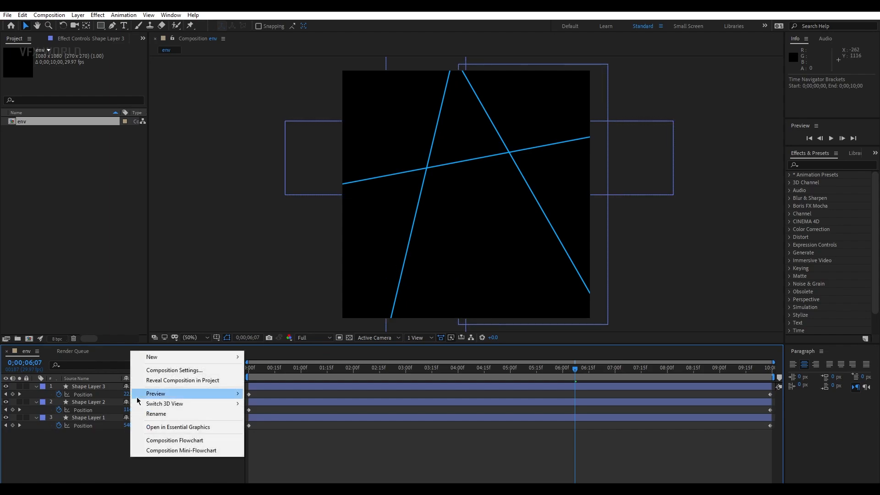
pyautogui.click(152, 357)
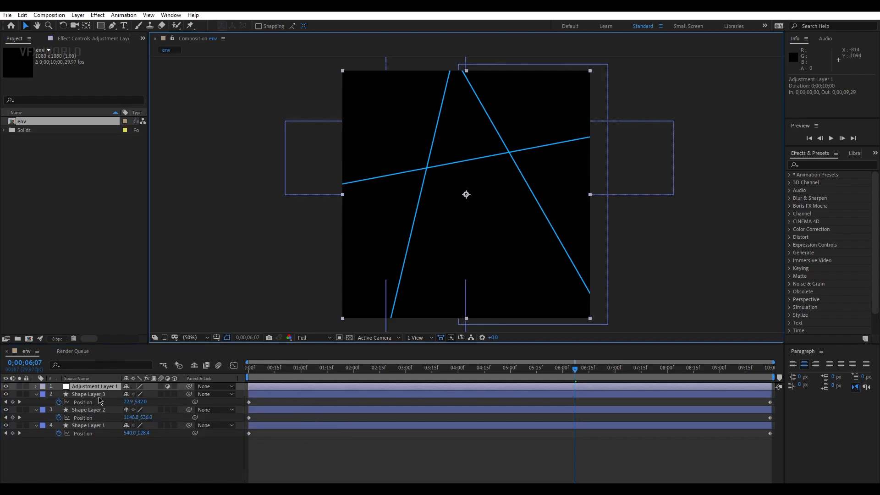
pyautogui.doubleClick(94, 385)
pyautogui.write('echo')
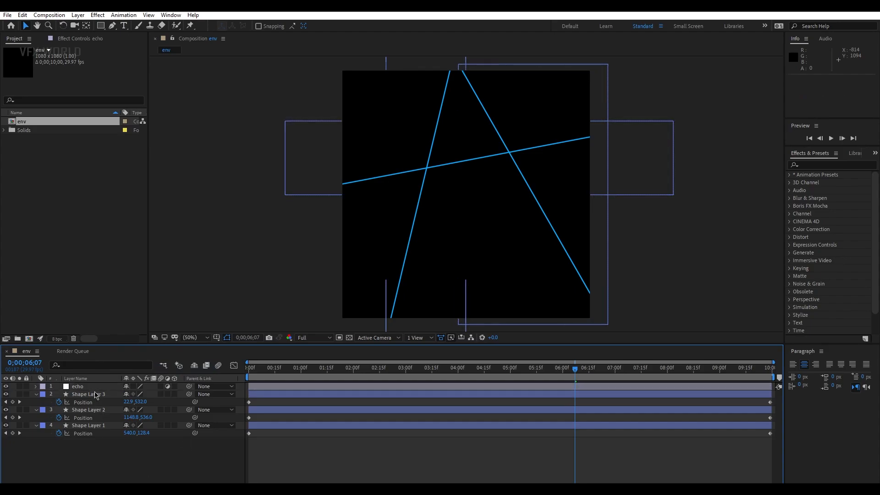
pyautogui.click(78, 386)
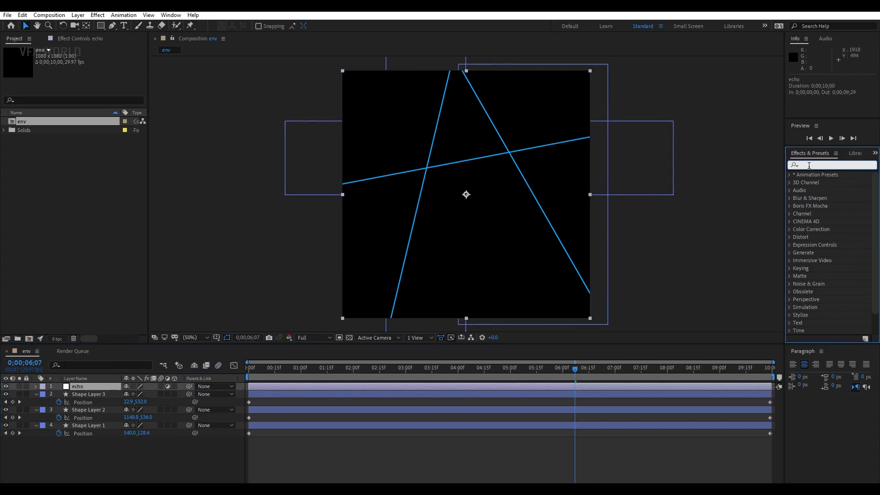
pyautogui.write('echo')
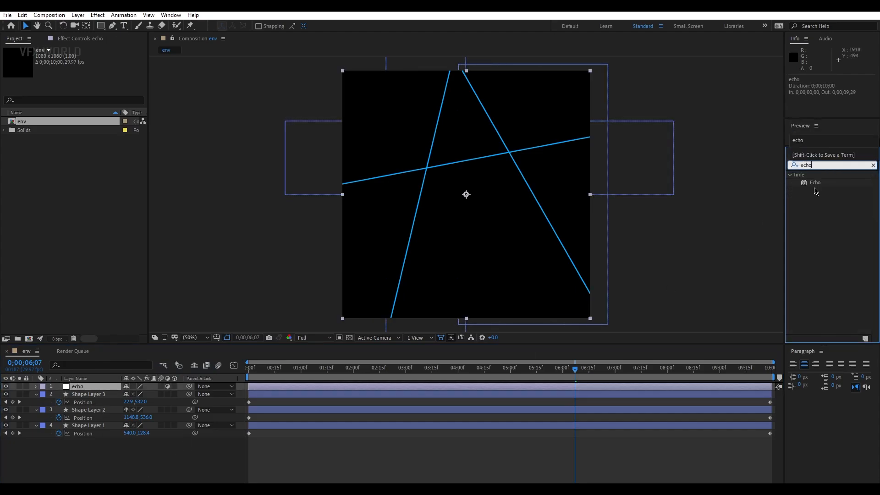
# Apply Echo to the echo layer with 5 echoes, 0.75 decay and 0.067 echo time.
pyautogui.doubleClick(815, 182)
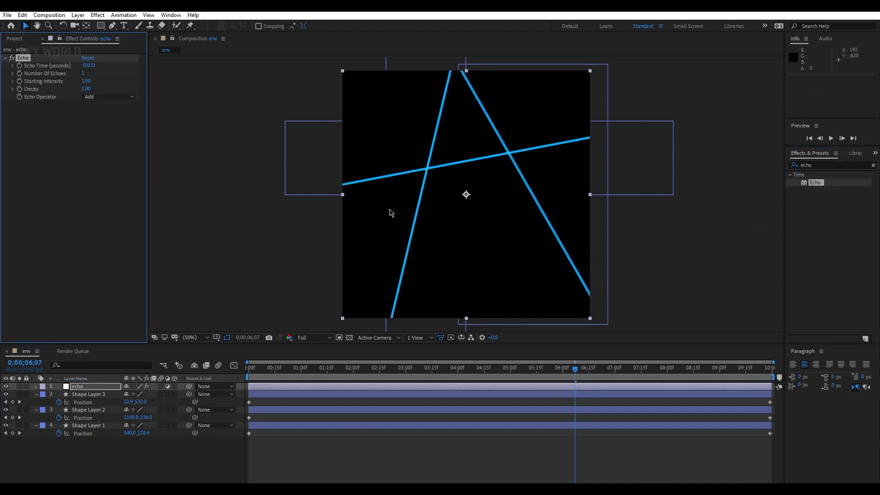
pyautogui.click(189, 337)
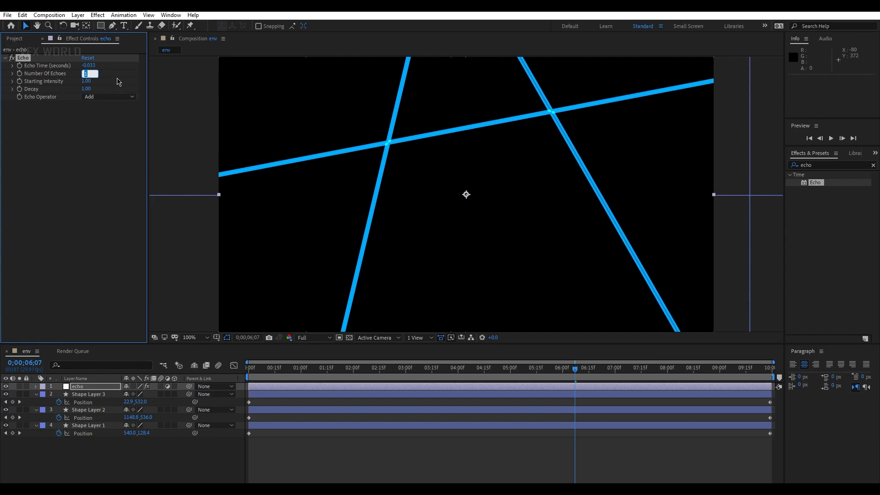
pyautogui.write('5')
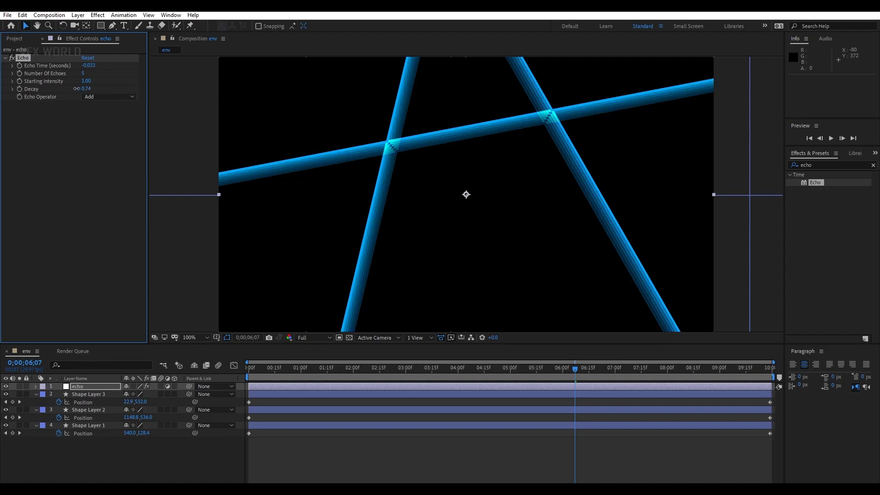
pyautogui.moveTo(88, 66); pyautogui.dragTo(92, 66)
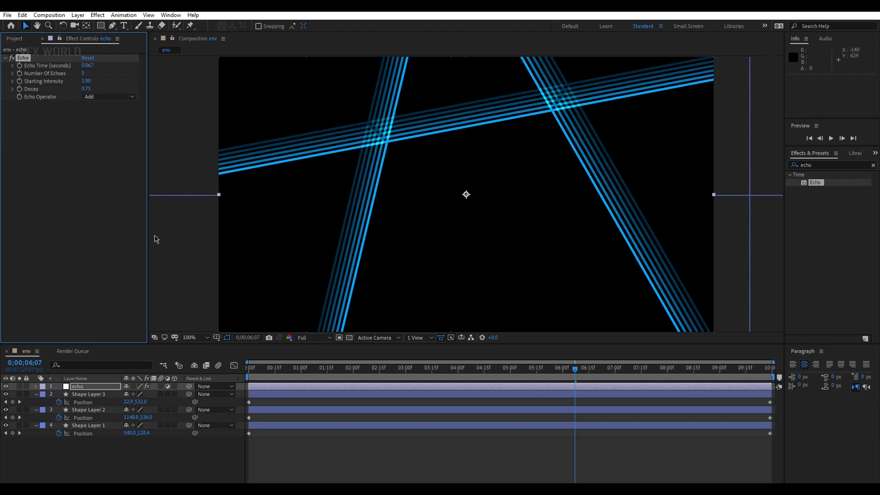
pyautogui.click(189, 337)
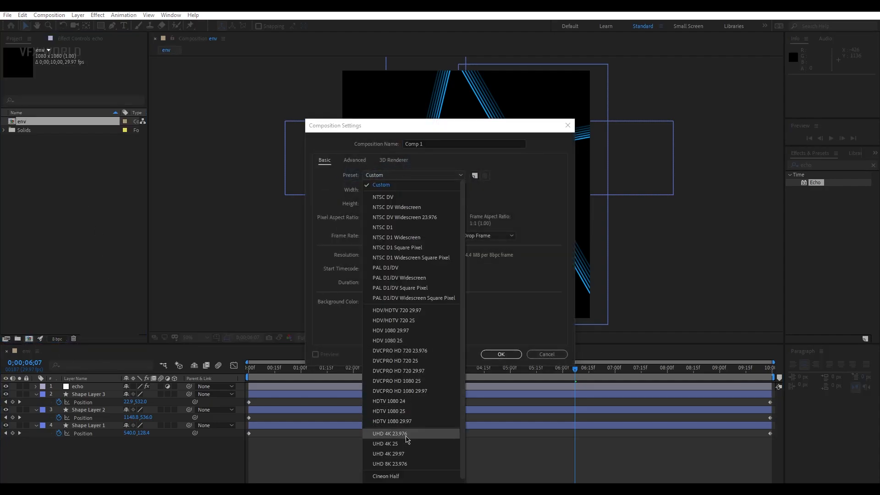
# Build a 1920 × 1080 'e3d' comp with env nested under a black solid 'e3d'.
pyautogui.click(392, 420)
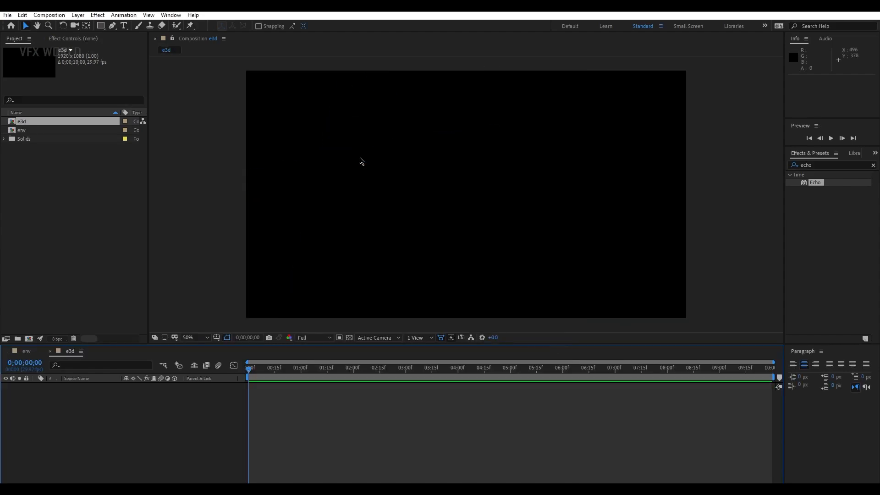
pyautogui.click(22, 130)
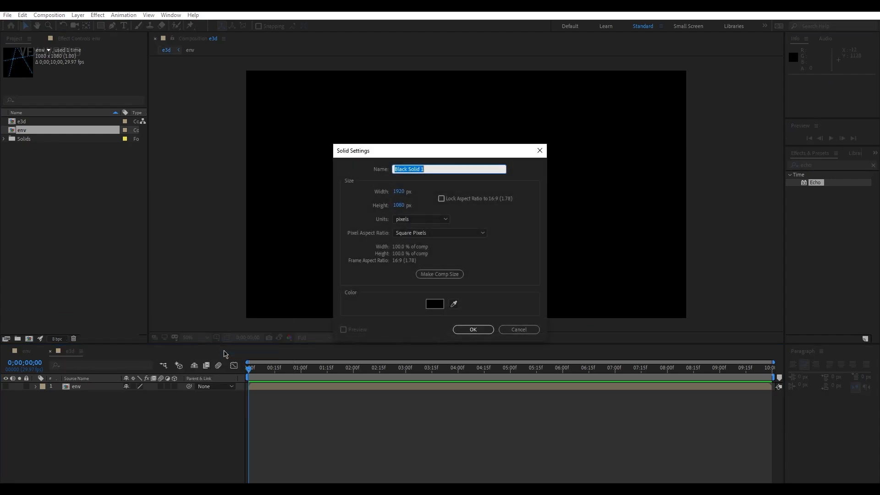
pyautogui.write('e3d')
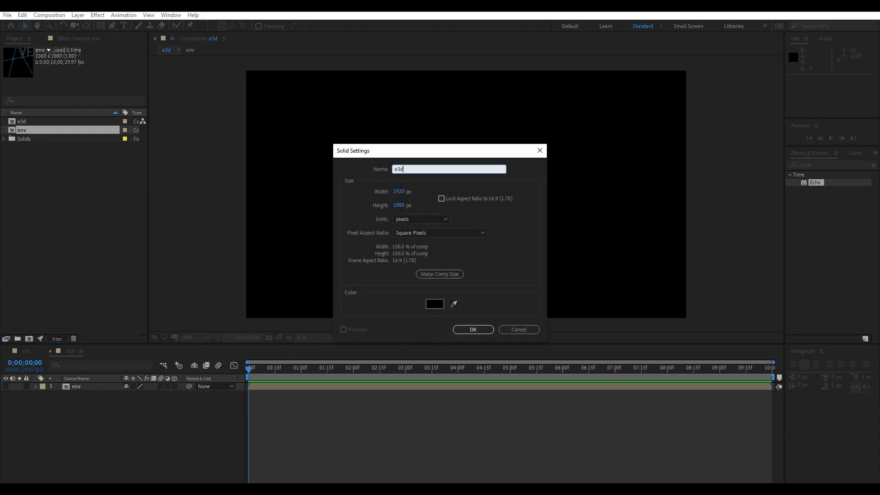
pyautogui.click(472, 329)
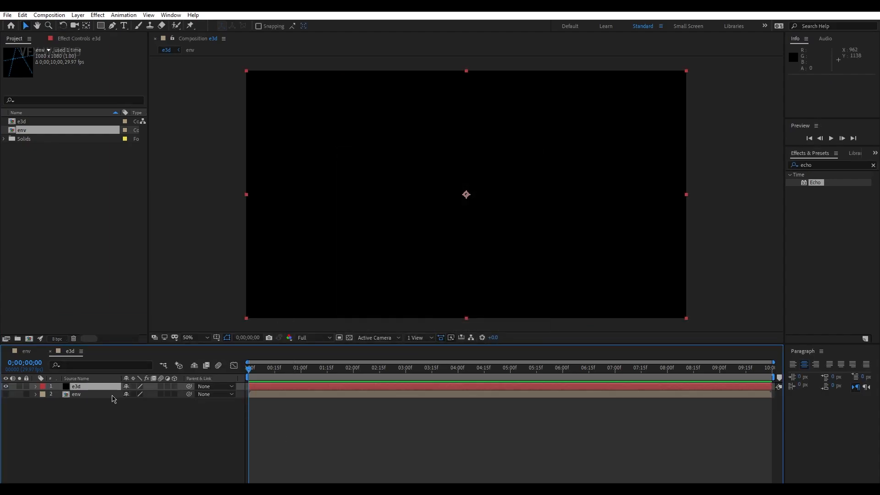
# Add the Video Copilot Element effect to the e3d solid and launch its Scene Setup.
pyautogui.click(98, 15)
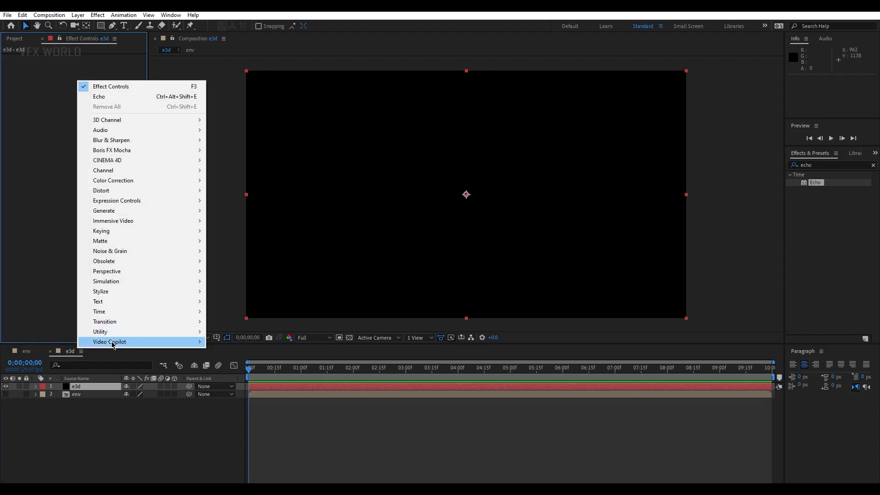
pyautogui.click(149, 171)
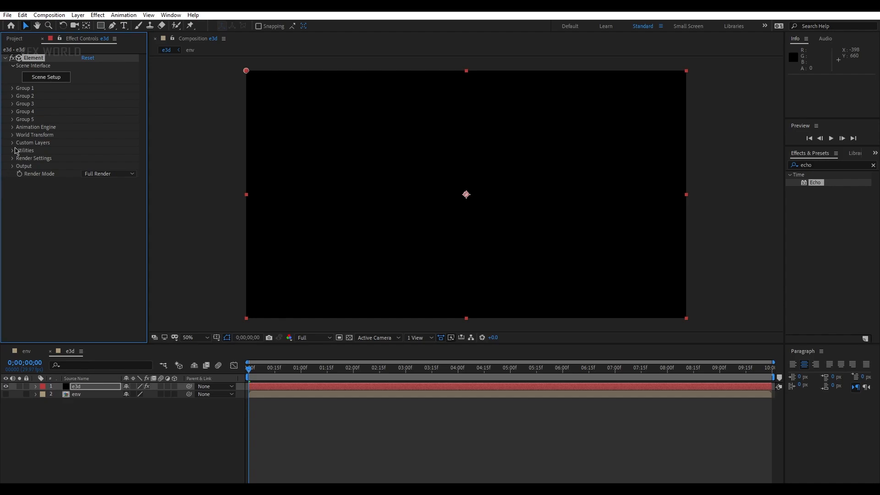
pyautogui.click(12, 142)
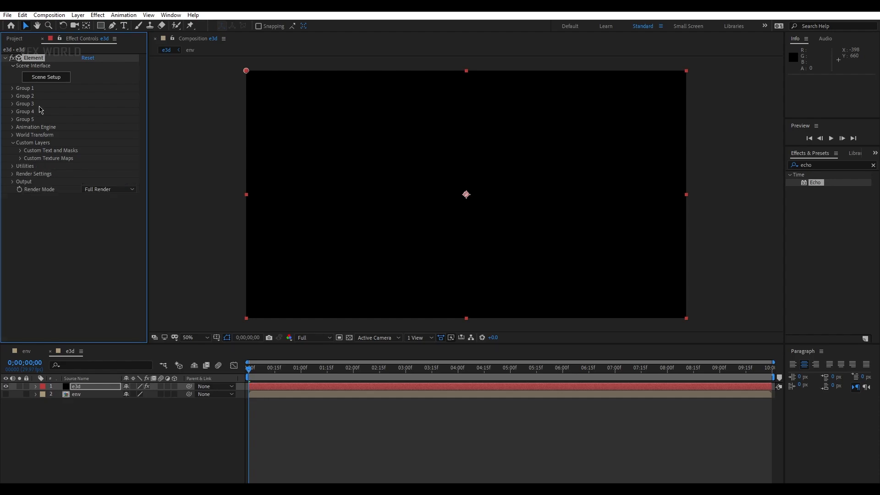
pyautogui.moveTo(216, 232)
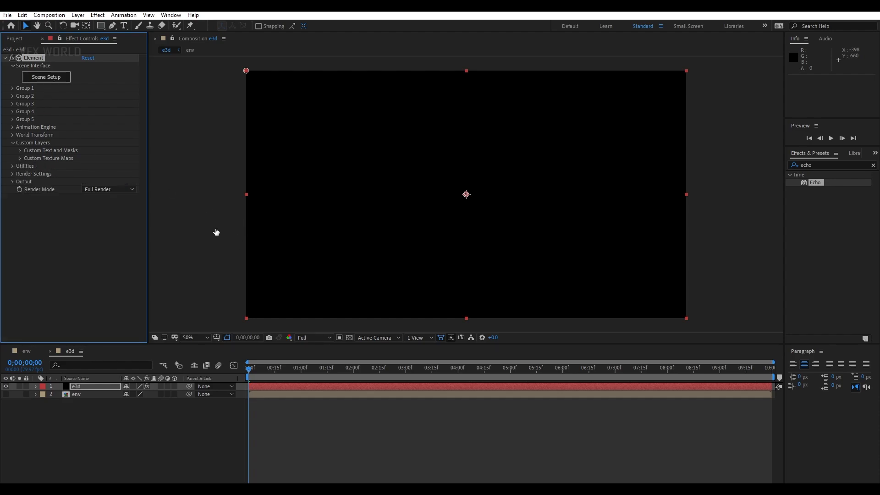
pyautogui.click(45, 77)
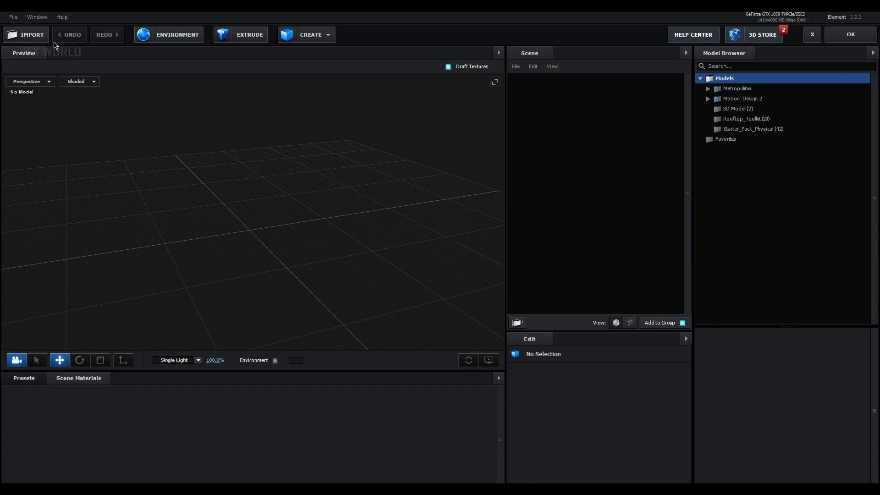
# Import Drone.obj, hide aiStandardSurface7, and nudge the drone along X and Z.
pyautogui.click(25, 34)
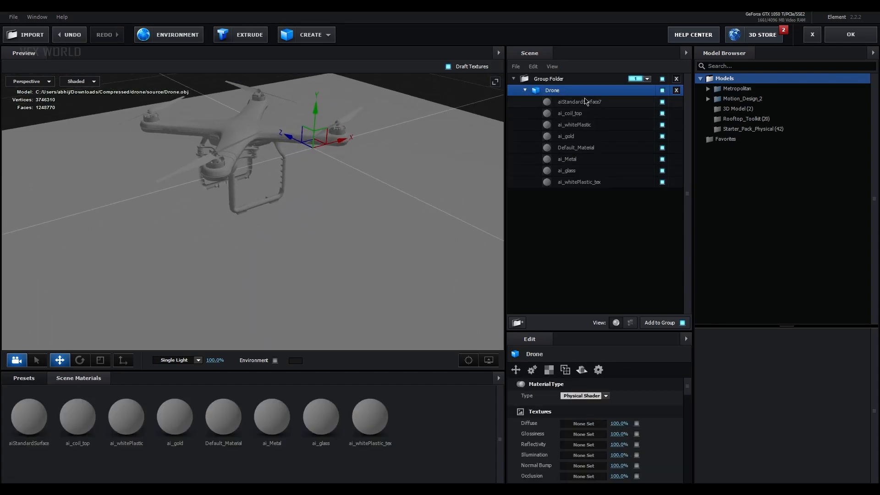
pyautogui.click(579, 101)
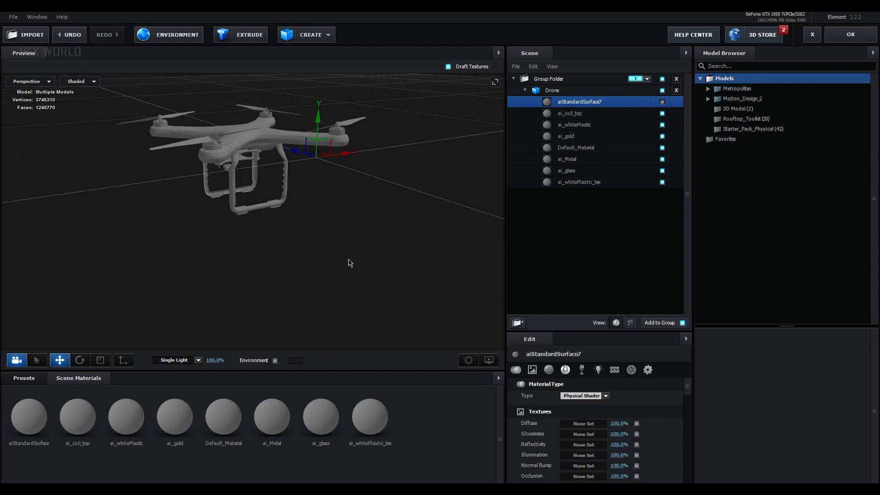
pyautogui.click(552, 90)
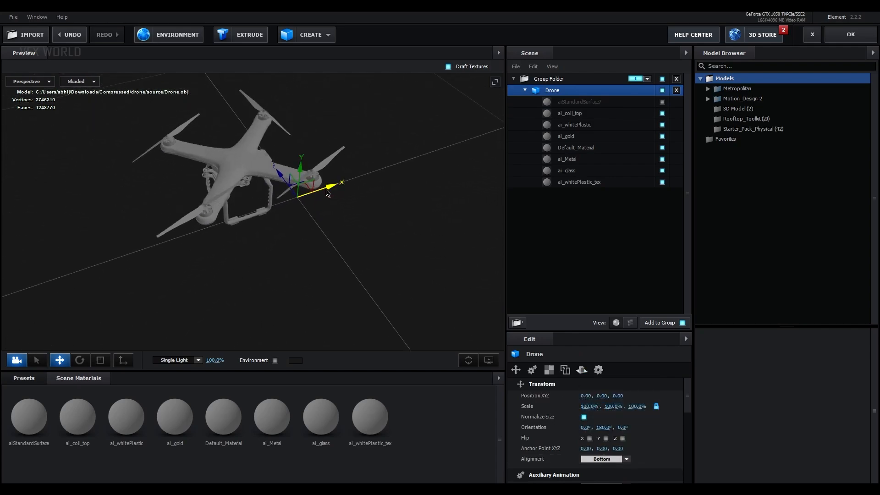
pyautogui.moveTo(327, 191); pyautogui.dragTo(236, 172)
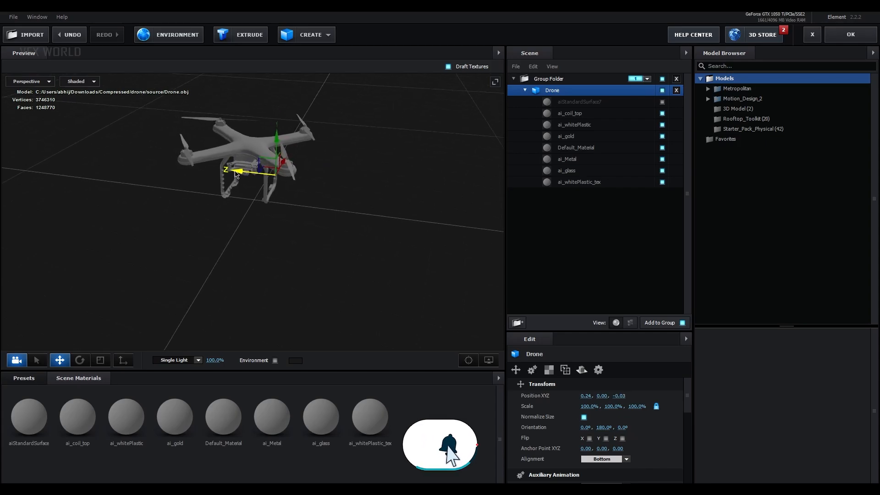
pyautogui.click(306, 35)
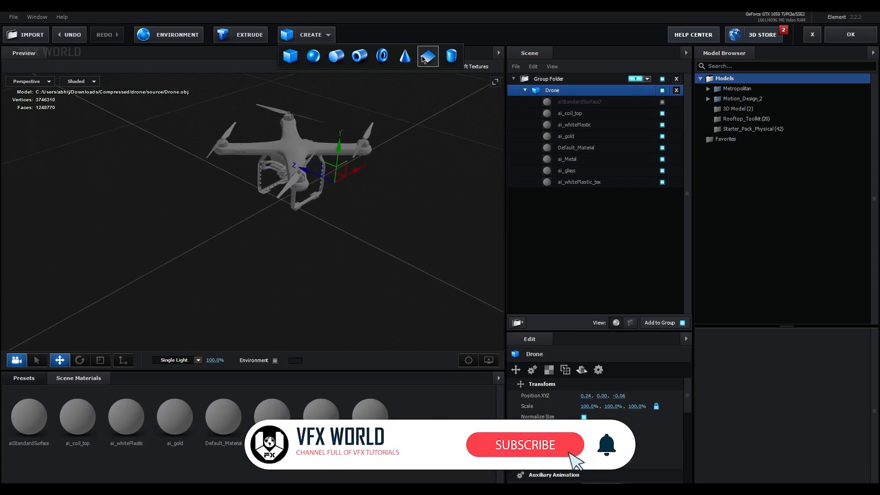
# Add a Mirror Surface floor plane and give the drone the Physical Plastic_White material.
pyautogui.click(427, 56)
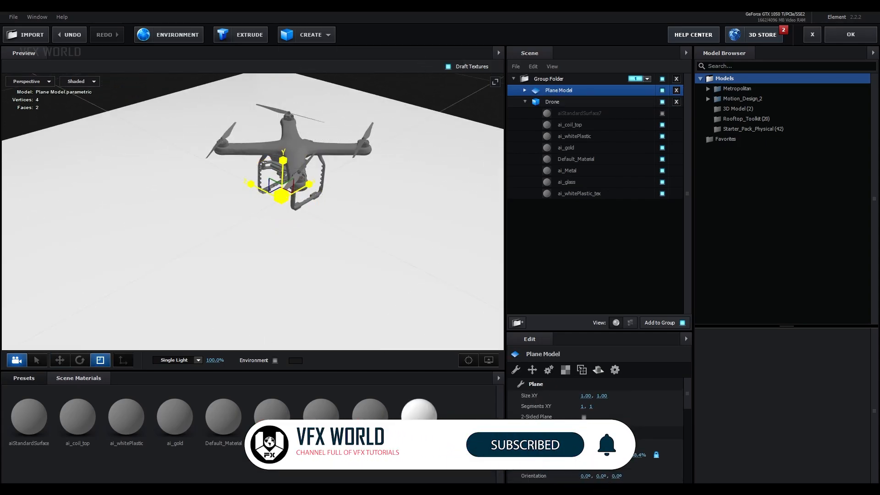
pyautogui.click(23, 378)
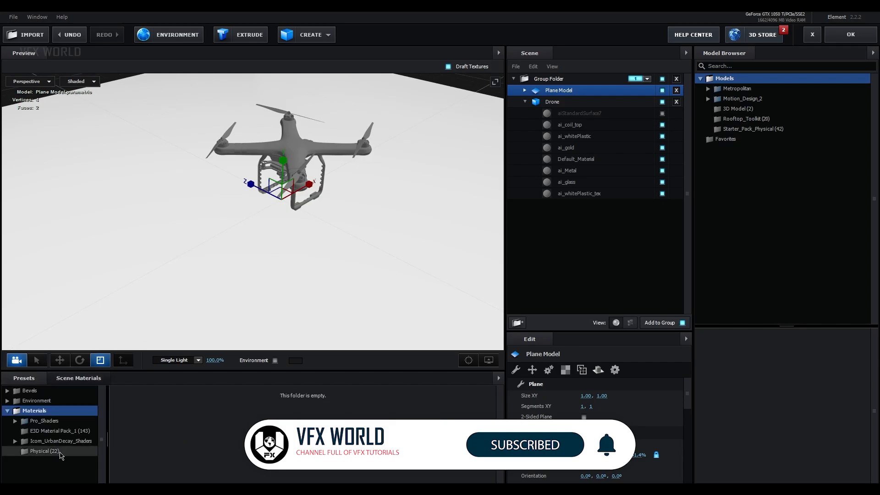
pyautogui.click(44, 451)
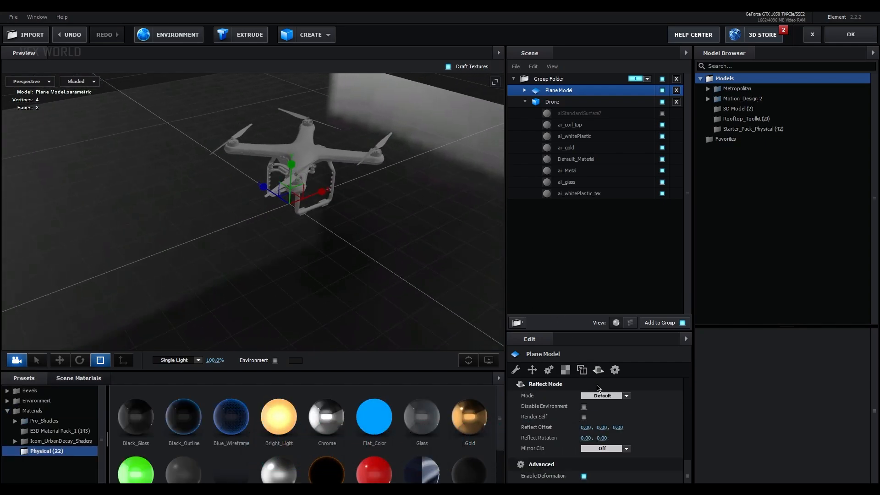
pyautogui.click(604, 396)
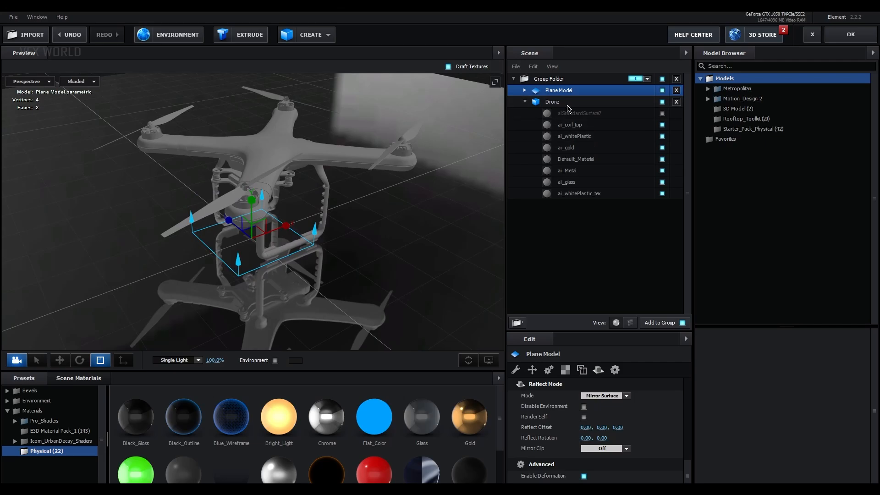
pyautogui.click(552, 102)
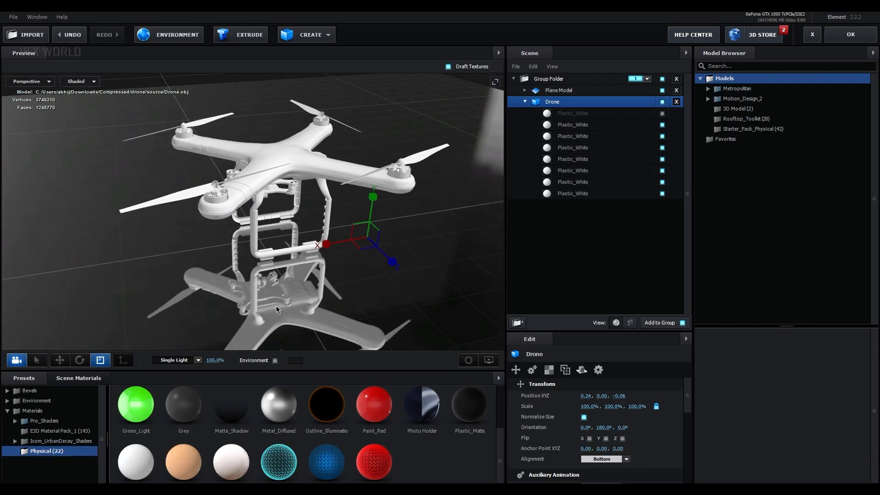
# Give a Plastic_White drone material the env layer as environment and a black diffuse colour.
pyautogui.click(572, 124)
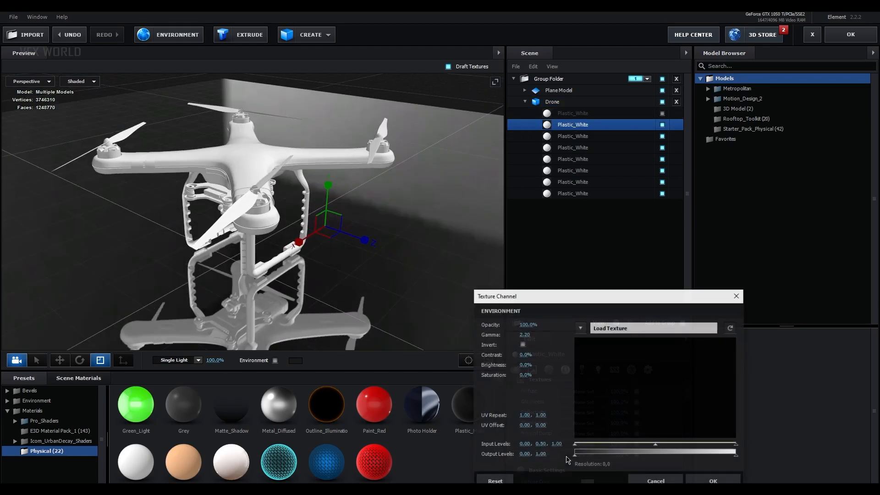
pyautogui.click(580, 327)
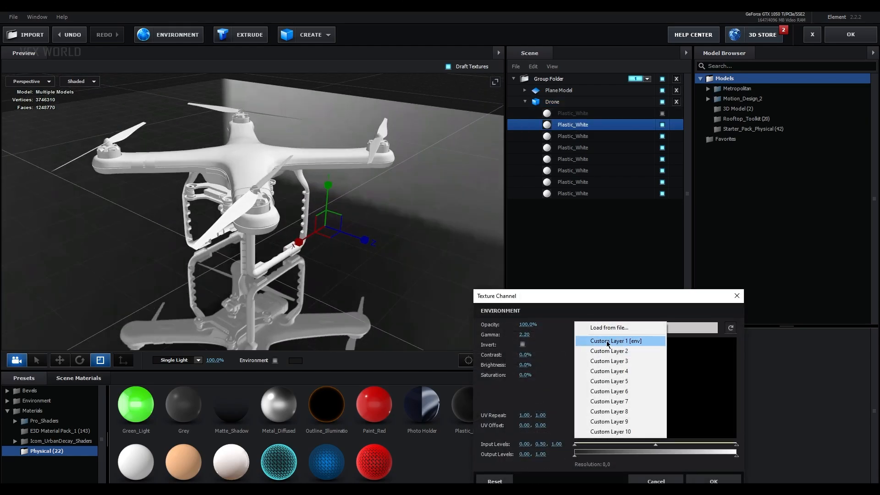
pyautogui.click(615, 340)
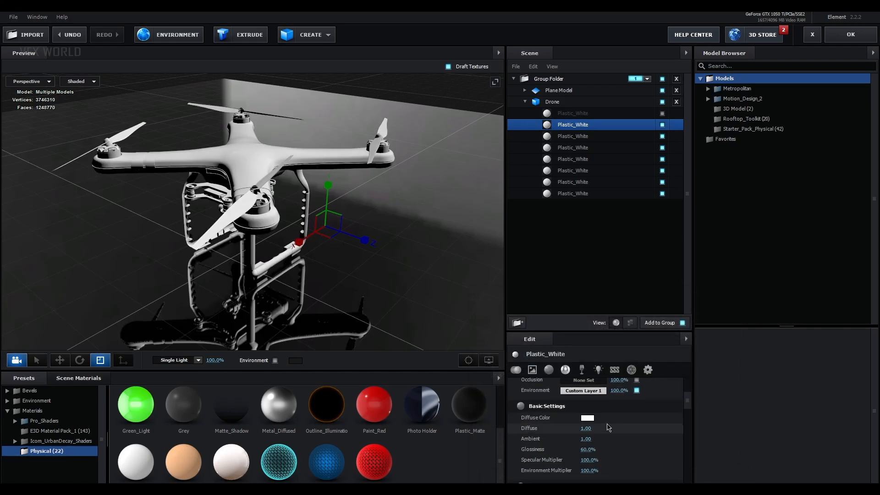
pyautogui.click(587, 417)
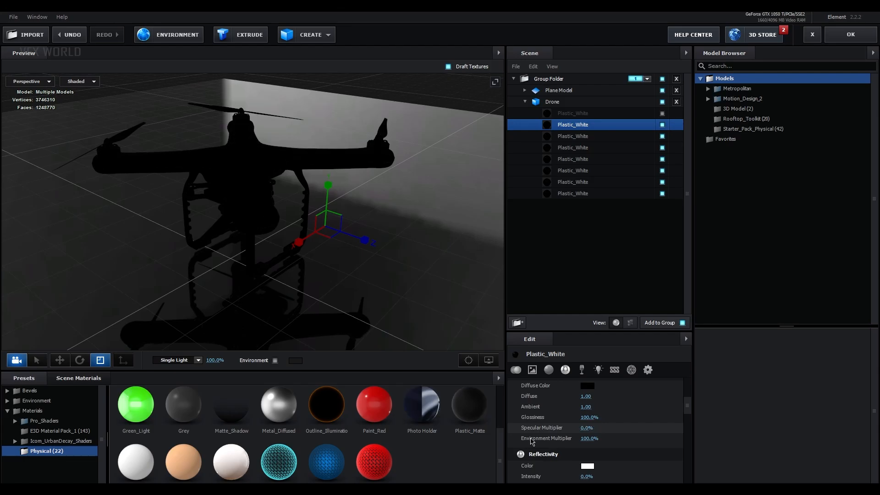
# Set the material's Advanced Blend Mode to Screen.
pyautogui.scroll(-3)
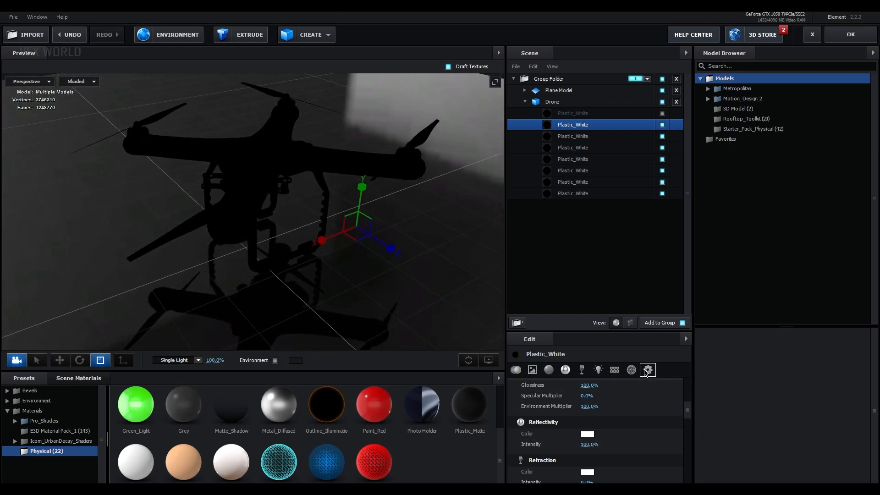
pyautogui.click(647, 370)
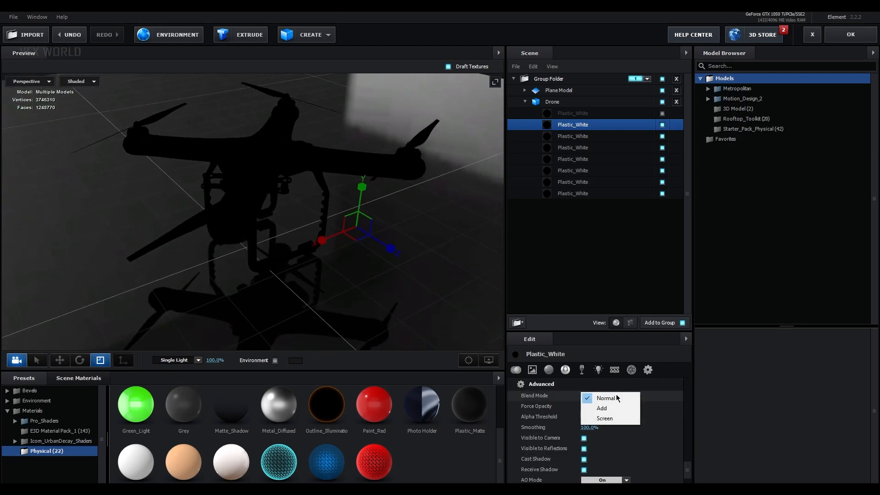
pyautogui.click(604, 418)
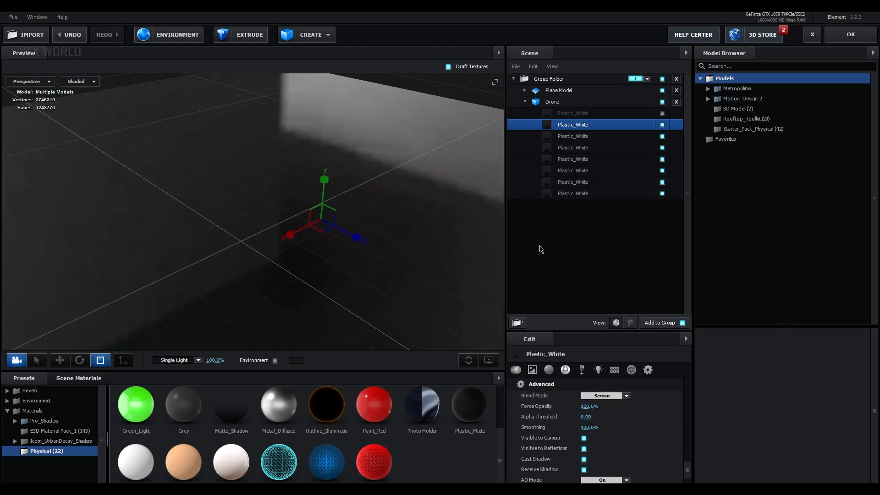
# Enable Matte Reflection on the Plane Model's Chrome material.
pyautogui.click(558, 89)
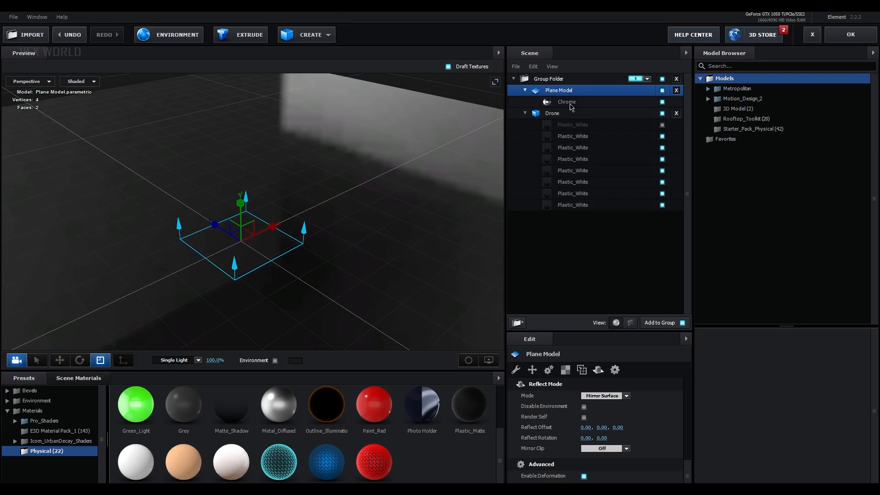
pyautogui.click(566, 102)
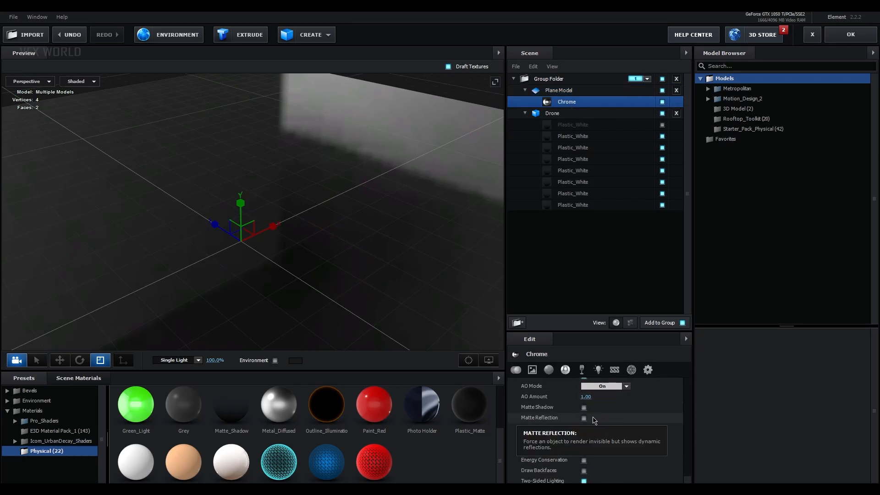
pyautogui.click(583, 417)
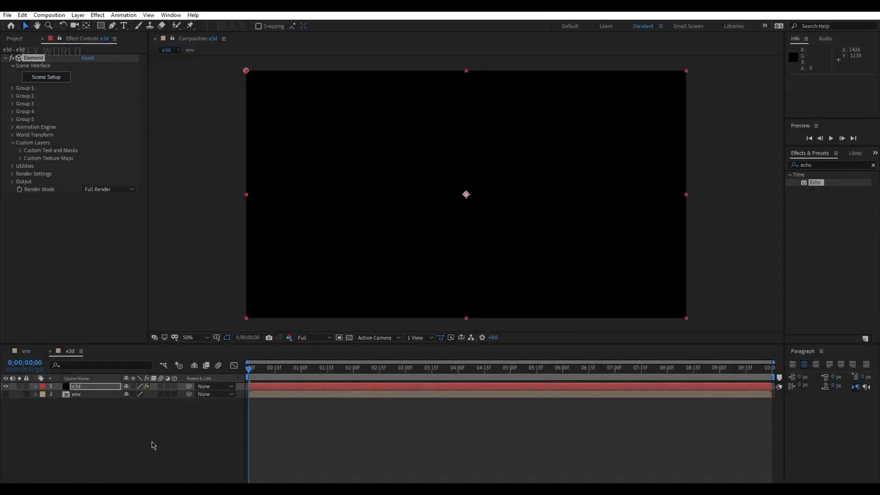
# Add a new camera layer to the e3d comp and move the playhead to about 5 seconds.
pyautogui.click(253, 368)
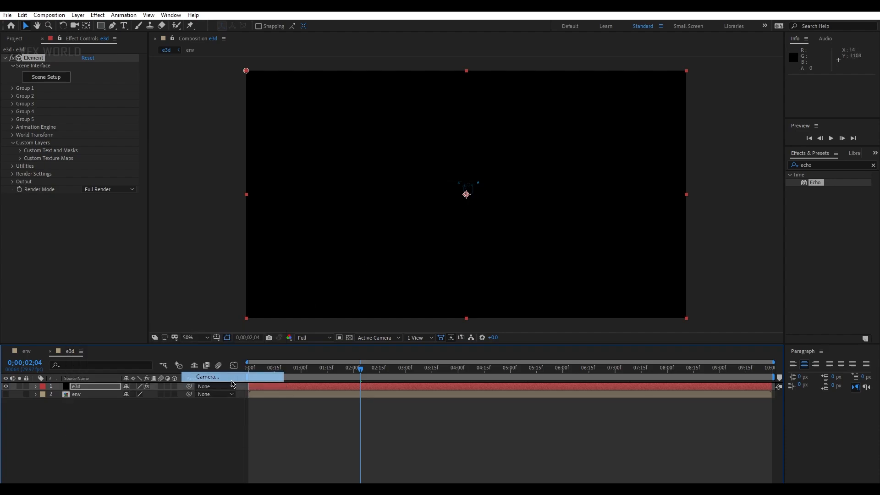
pyautogui.click(207, 376)
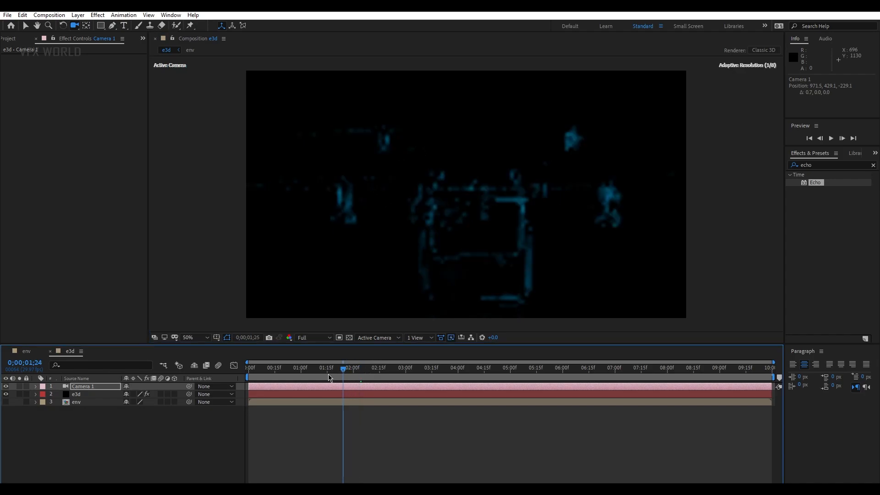
pyautogui.click(408, 367)
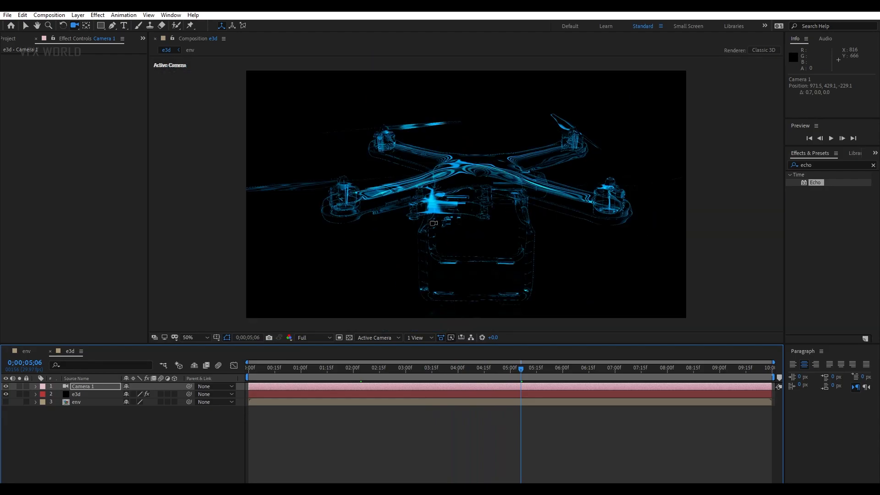
pyautogui.moveTo(109, 105)
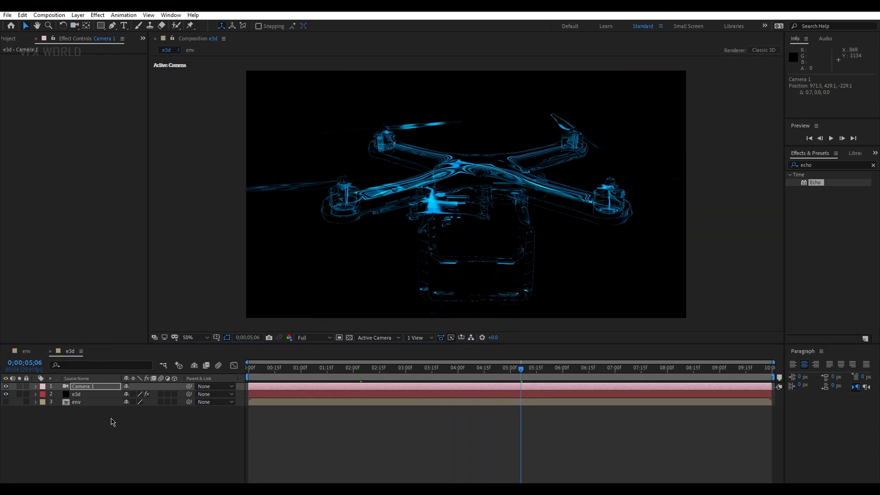
# Enable ambient occlusion in Element's Render Settings and set AO Mode to Ray-Traced.
pyautogui.click(75, 393)
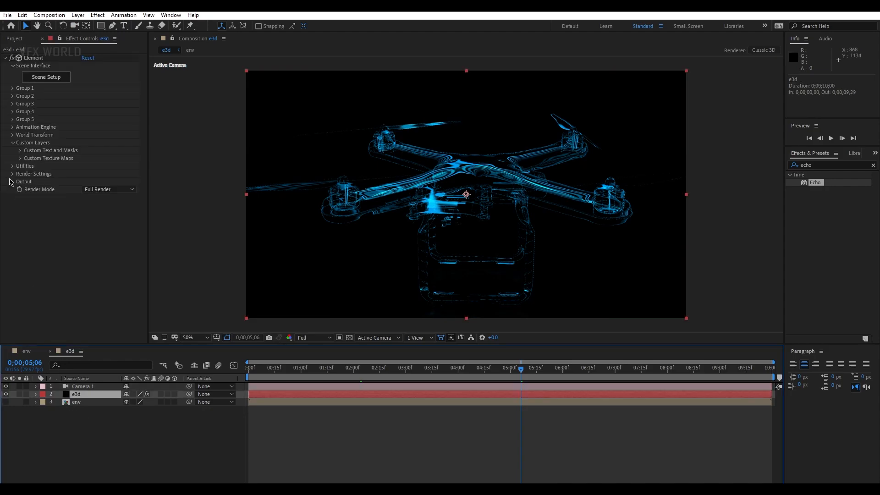
pyautogui.click(13, 173)
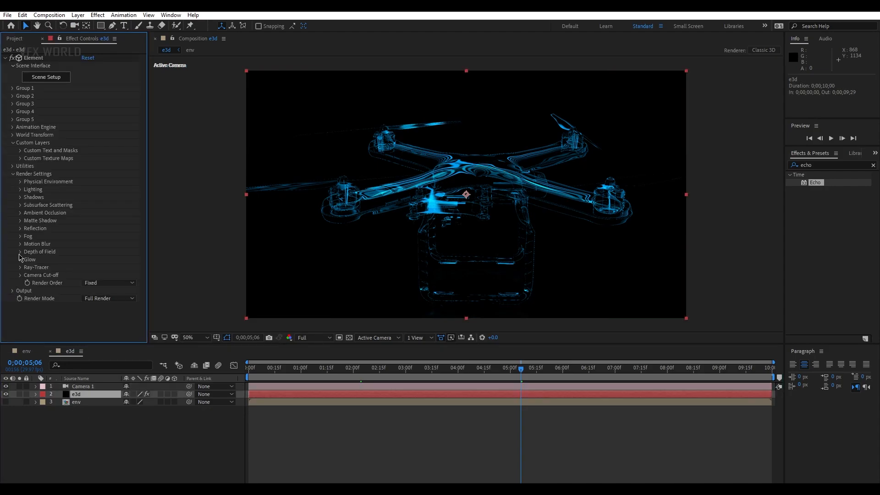
pyautogui.click(20, 213)
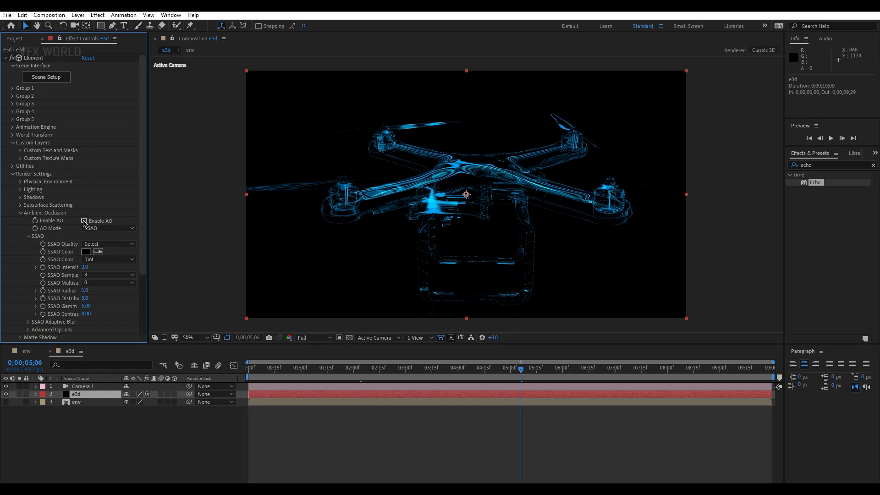
pyautogui.click(83, 221)
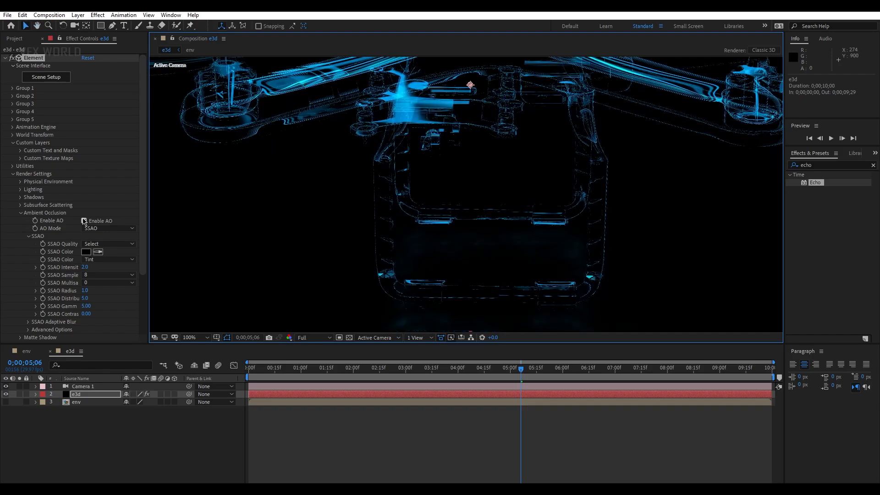
pyautogui.click(84, 220)
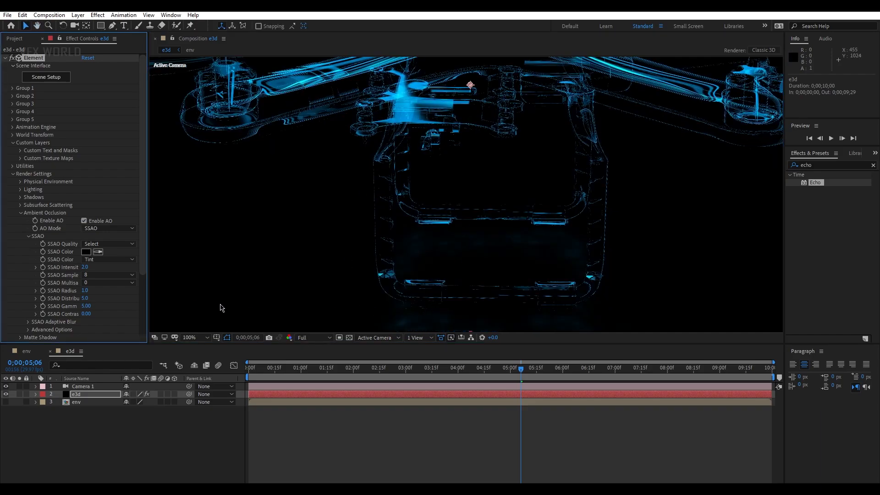
pyautogui.click(107, 228)
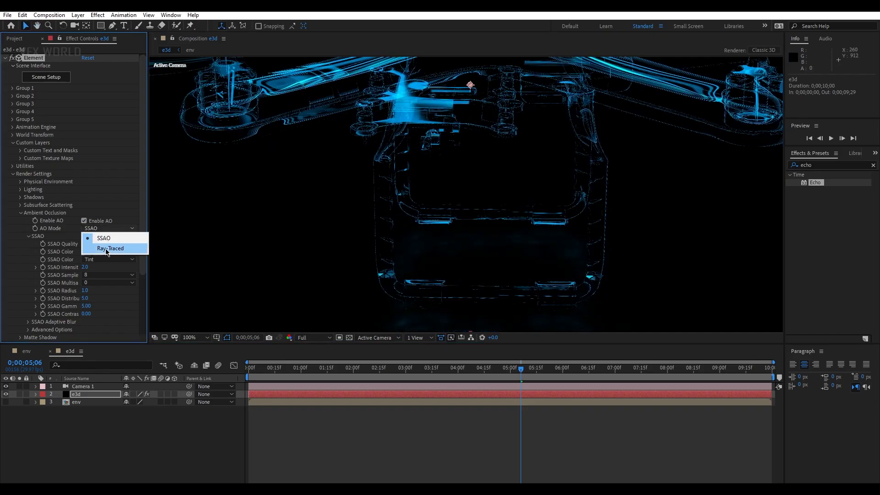
pyautogui.click(111, 248)
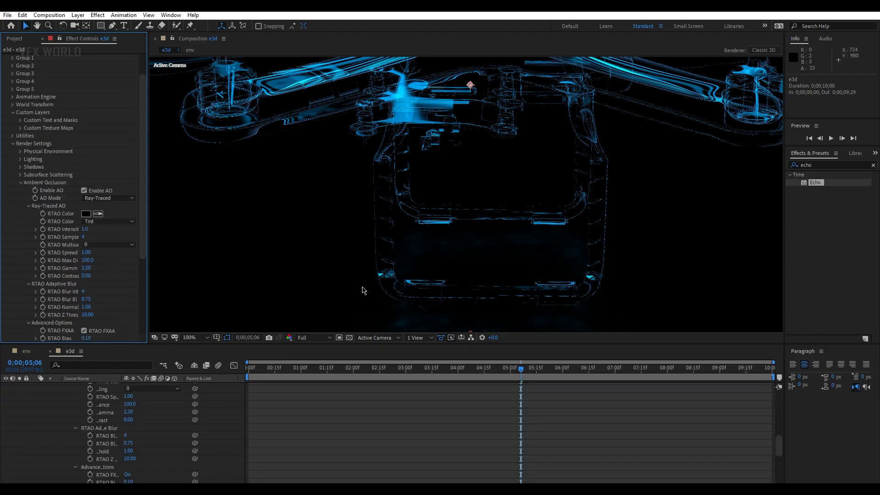
pyautogui.click(189, 337)
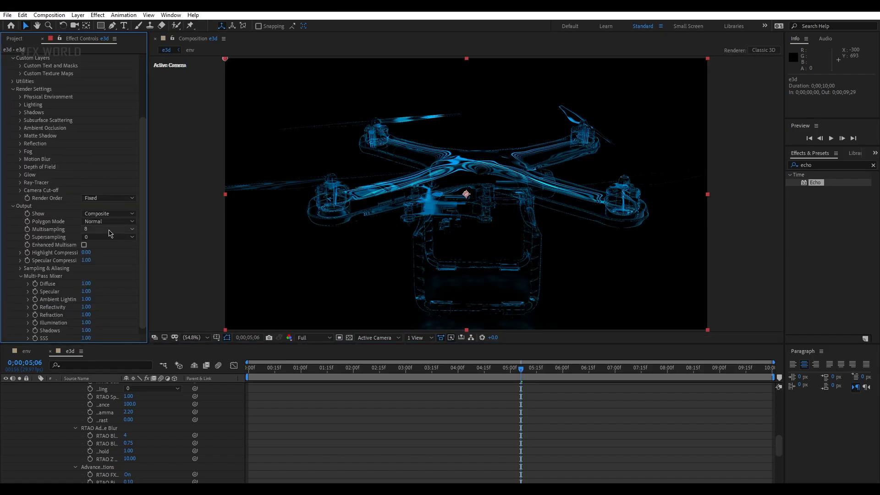
# Set Element's Output Multisampling to 16 and enable Enhanced Multisampling.
pyautogui.doubleClick(87, 283)
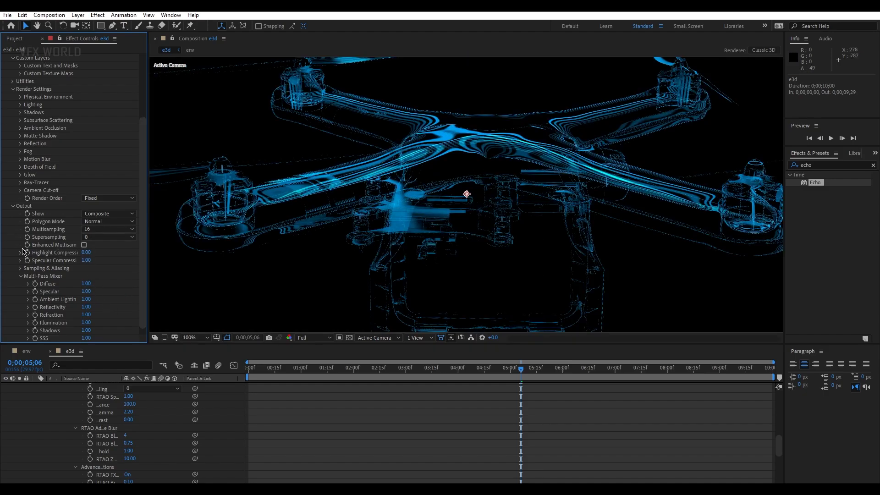
pyautogui.click(85, 245)
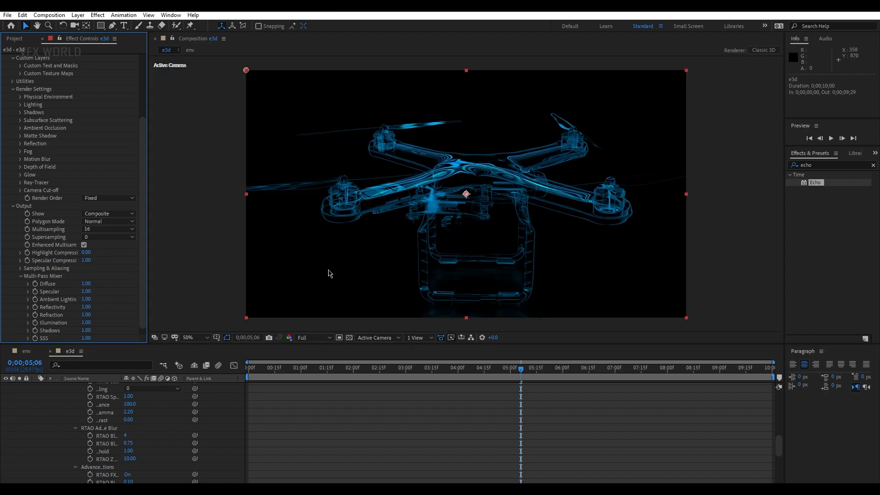
pyautogui.click(190, 337)
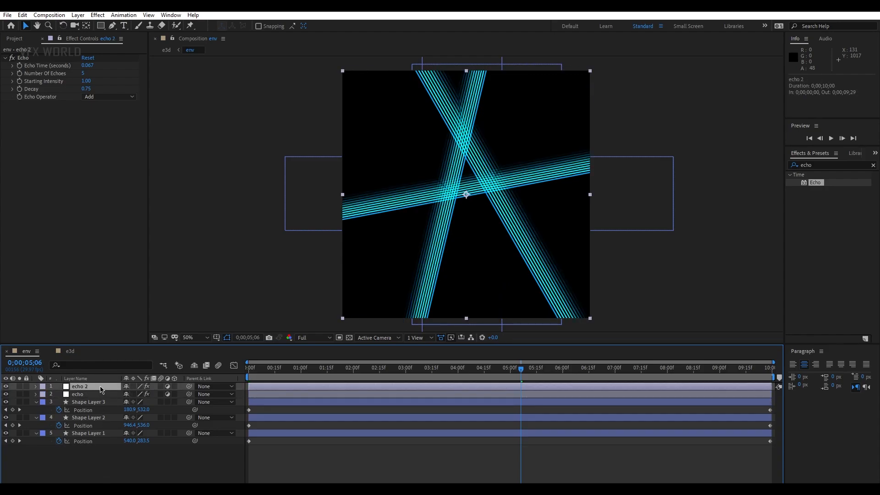
# Rename the copied echo layer to glow and apply Glow with a 155 radius.
pyautogui.doubleClick(79, 385)
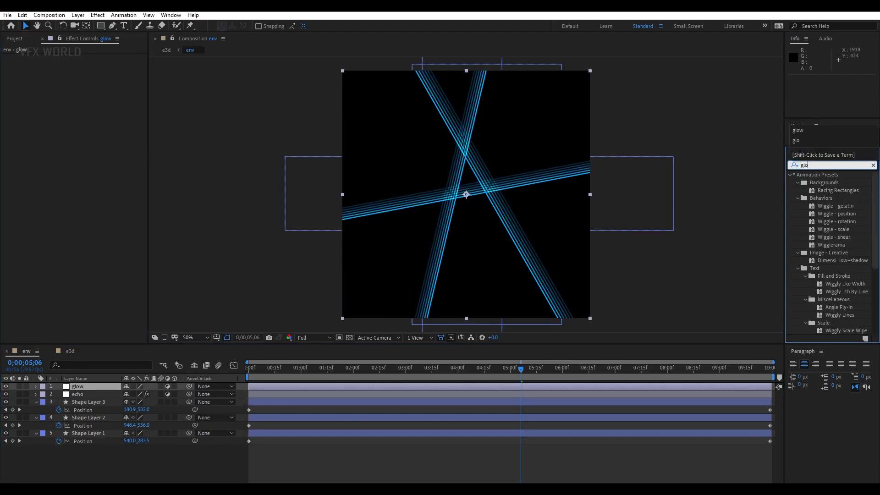
pyautogui.doubleClick(824, 220)
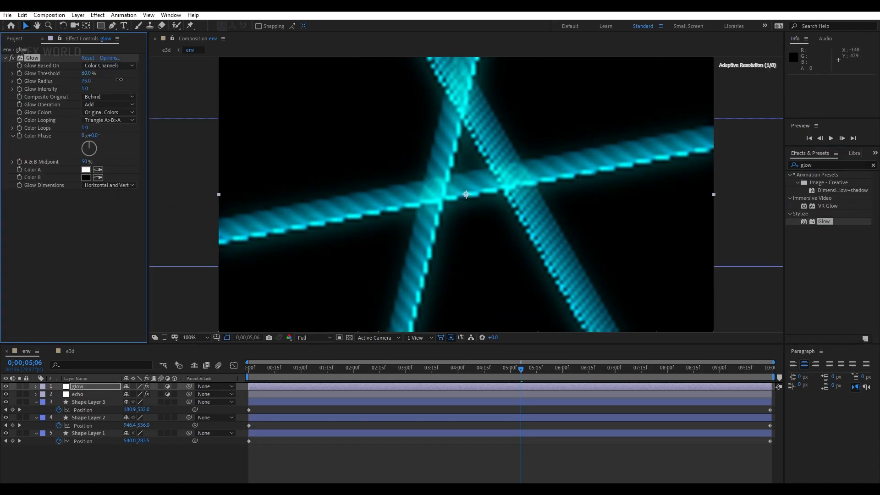
pyautogui.moveTo(86, 80); pyautogui.dragTo(86, 80)
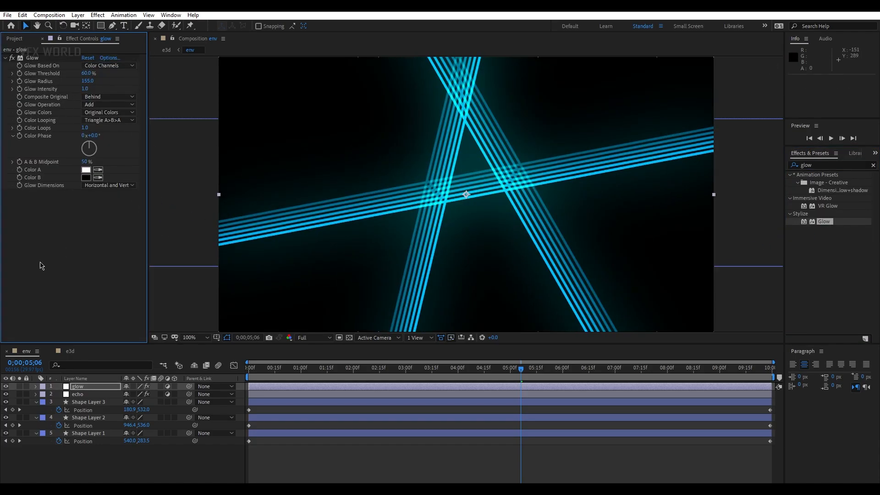
# Recolour Shape Layer 2's stroke orange, then return to the e3d composition.
pyautogui.click(88, 417)
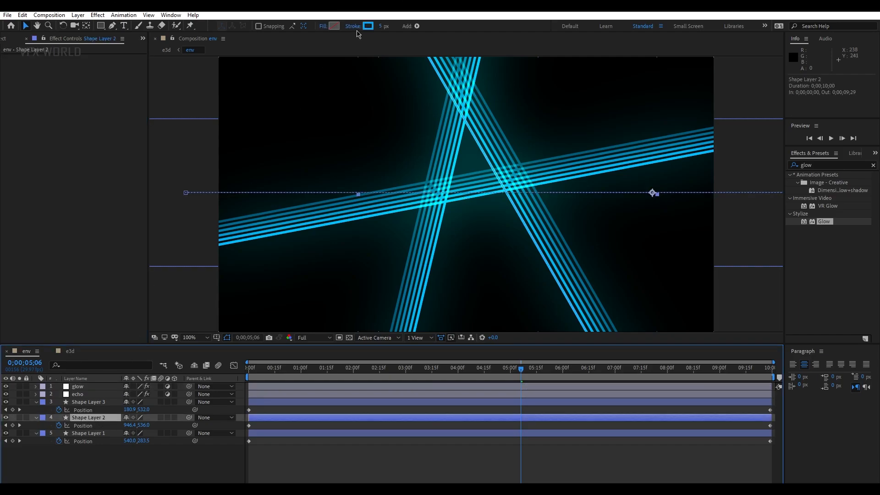
pyautogui.click(367, 25)
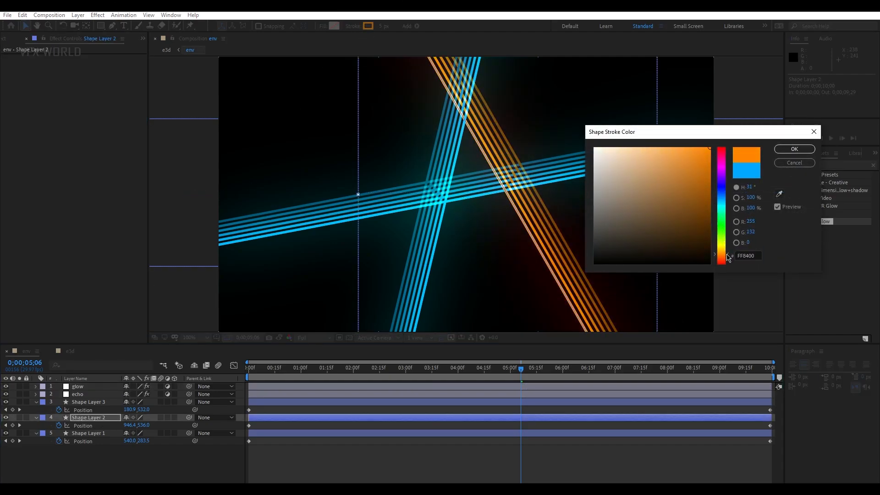
pyautogui.click(793, 149)
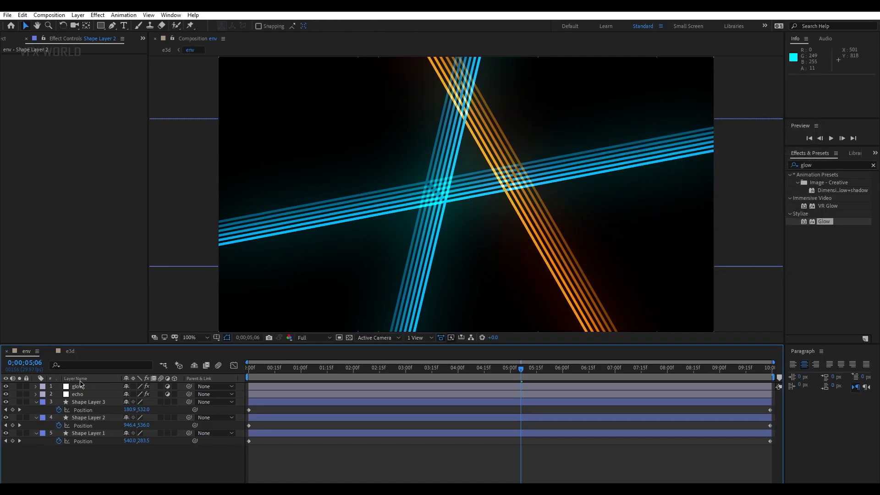
pyautogui.click(70, 350)
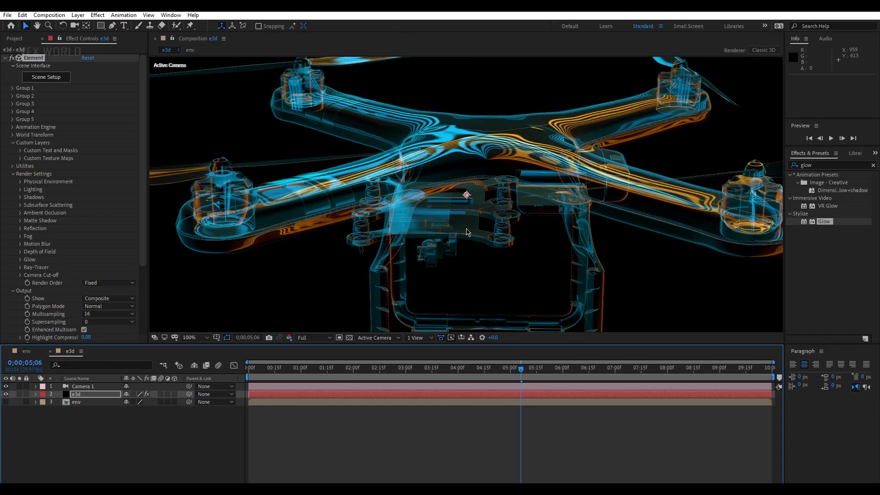
pyautogui.click(197, 337)
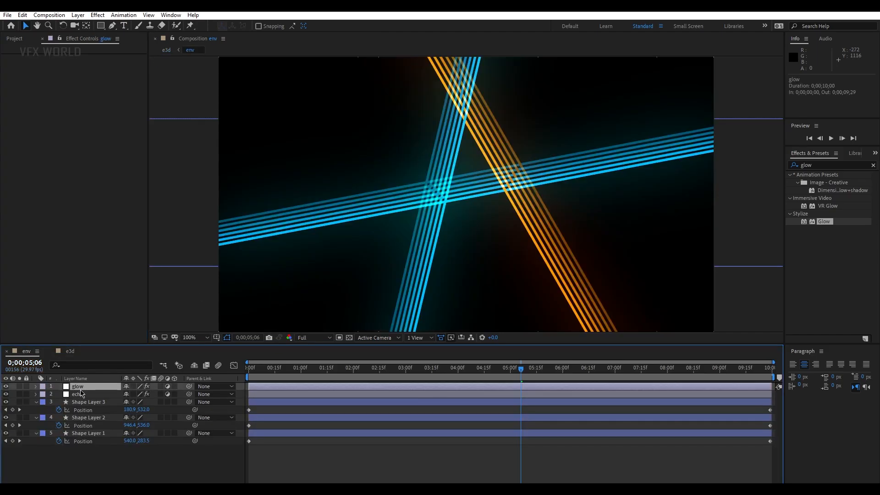
# Make the e3d adjustment layer comp-sized via Solid Settings and preview the animation.
pyautogui.click(70, 350)
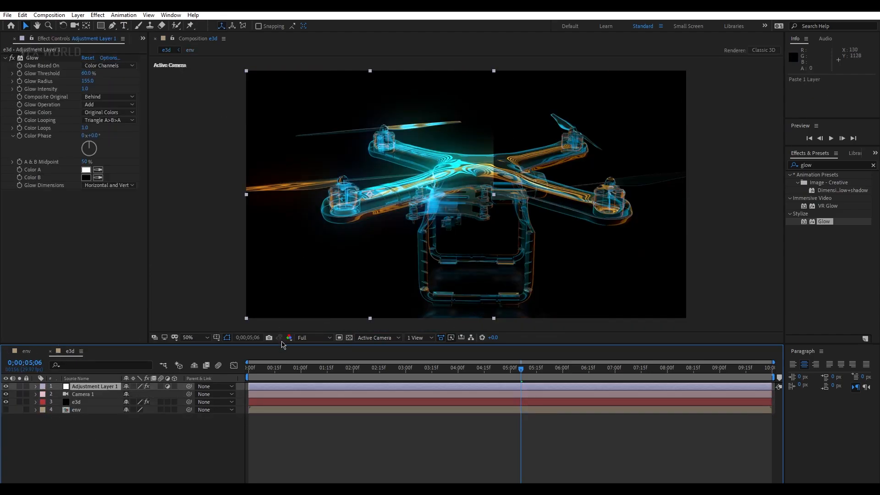
pyautogui.click(77, 15)
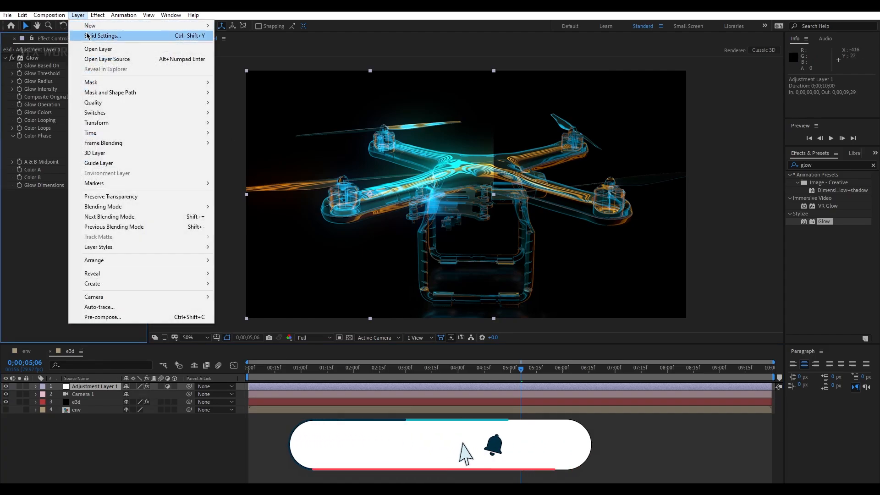
pyautogui.click(102, 35)
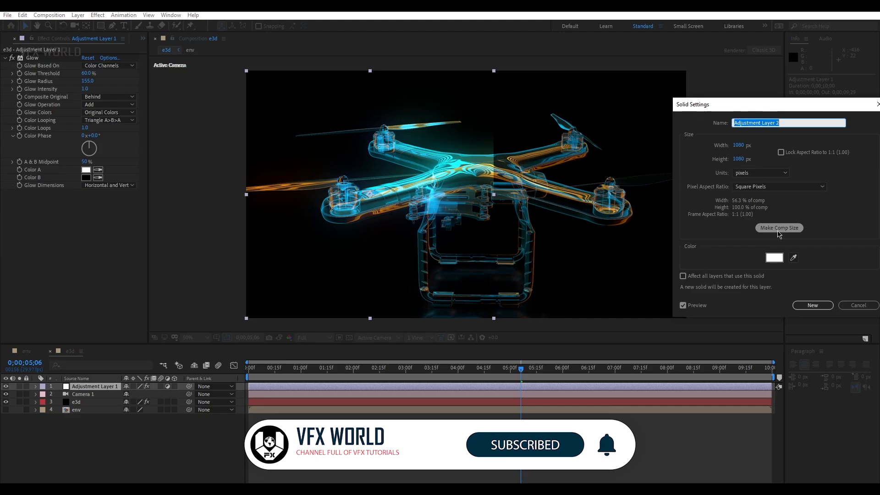
pyautogui.click(812, 304)
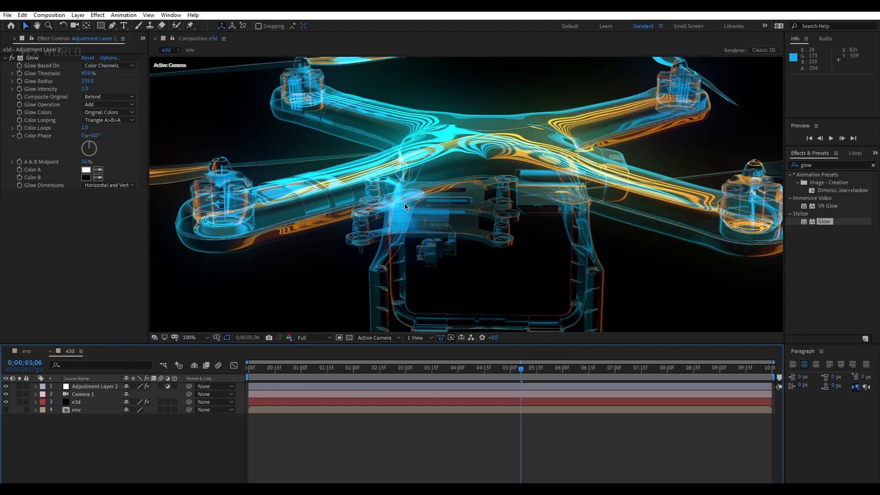
pyautogui.moveTo(390, 230)
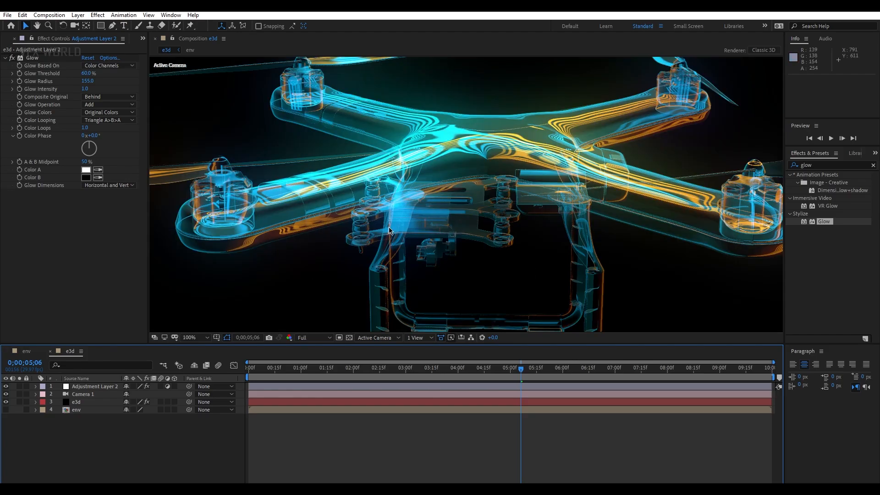
pyautogui.click(189, 337)
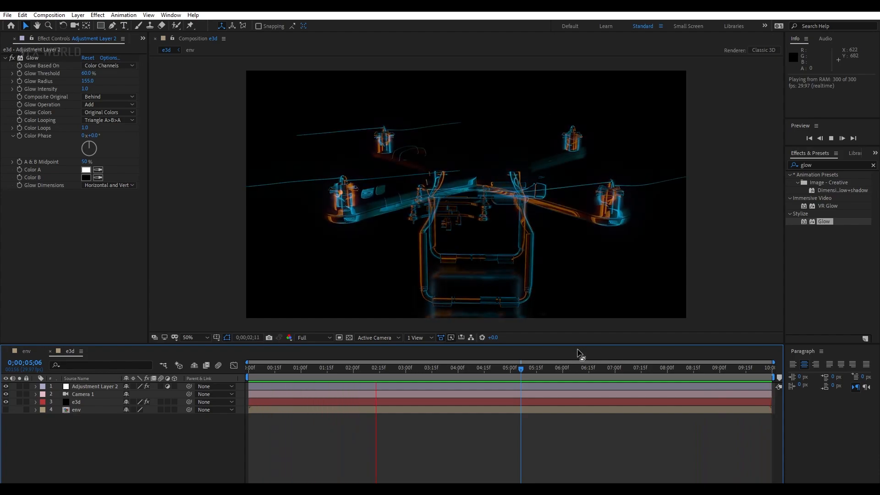
# Turn on Camera 1 depth of field in 2 Views, focus distance 209.7, aperture 35.
pyautogui.click(588, 367)
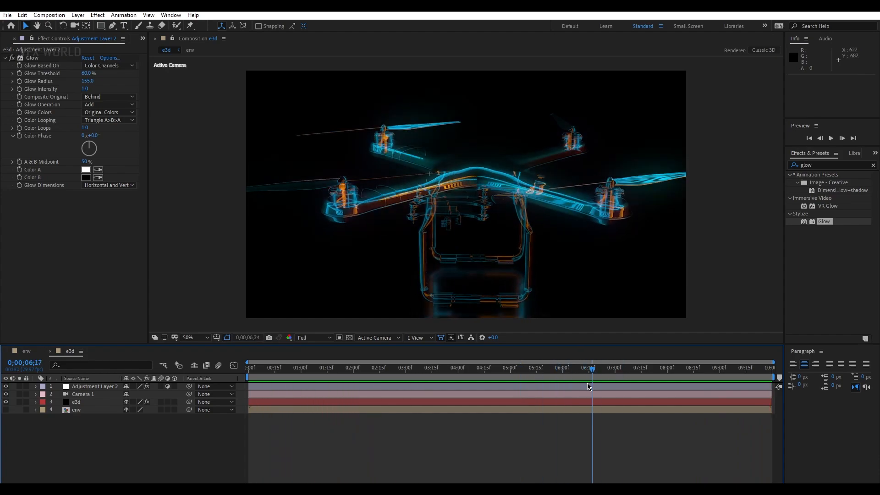
pyautogui.click(83, 394)
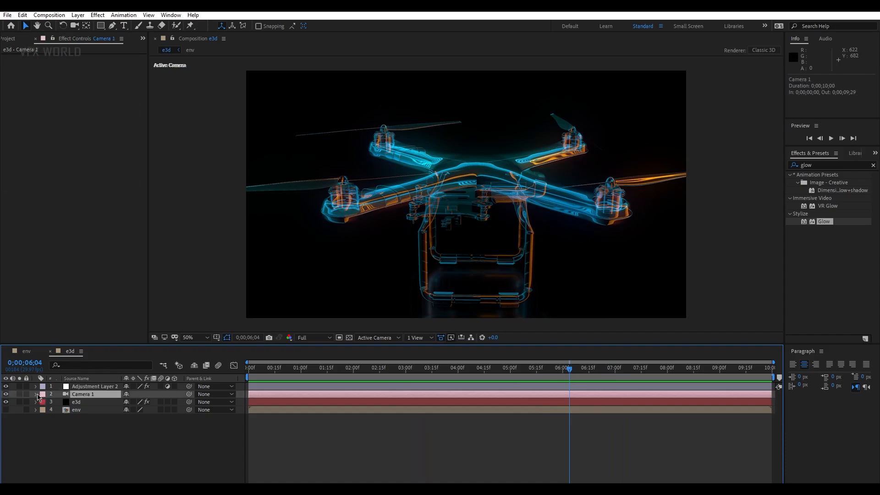
pyautogui.click(35, 394)
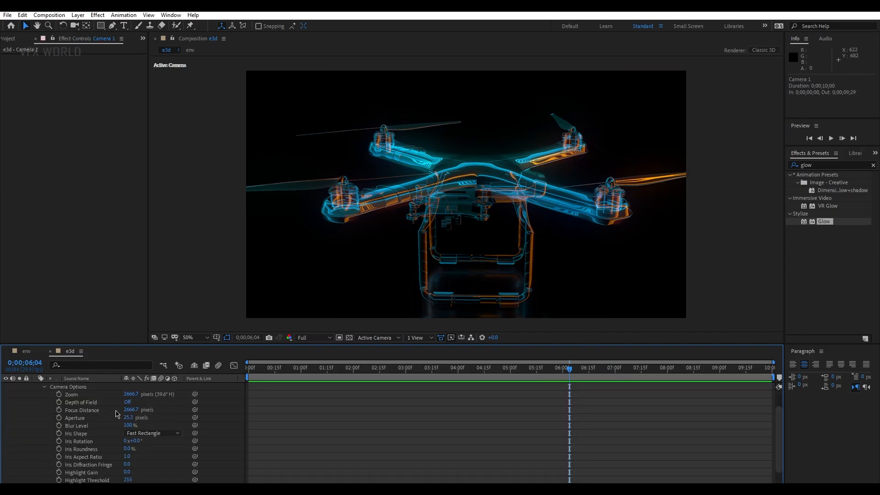
pyautogui.click(128, 402)
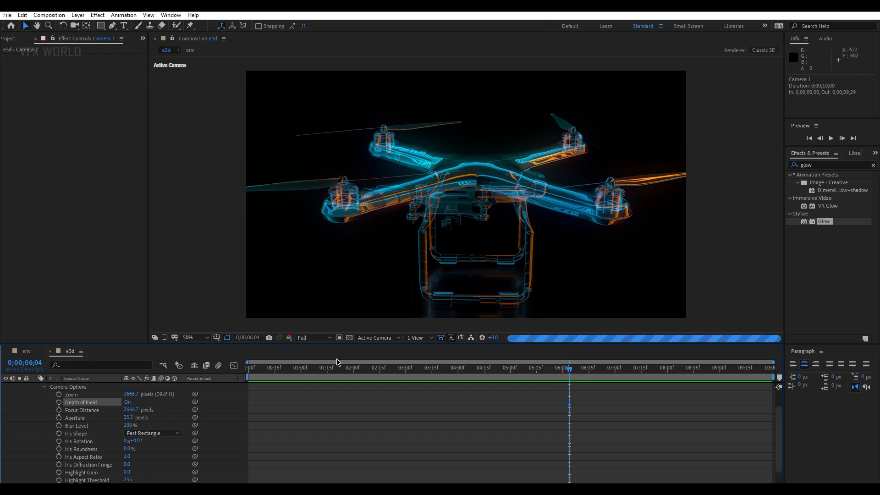
pyautogui.click(417, 337)
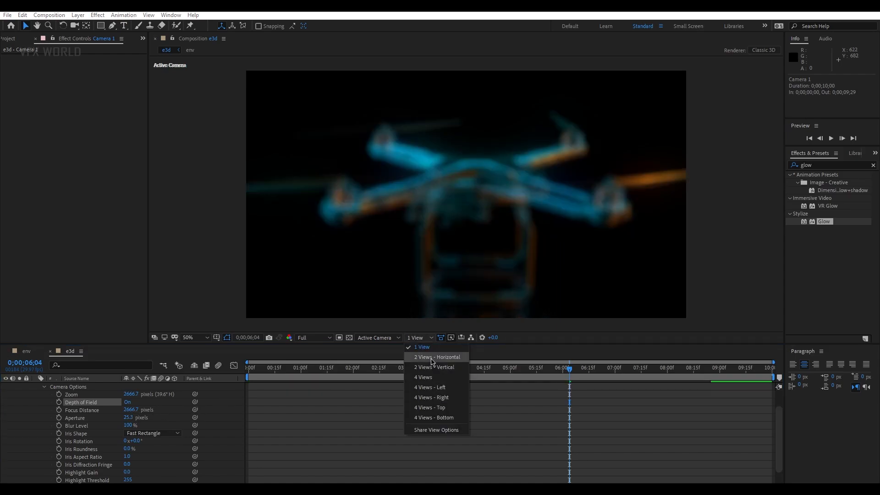
pyautogui.click(436, 357)
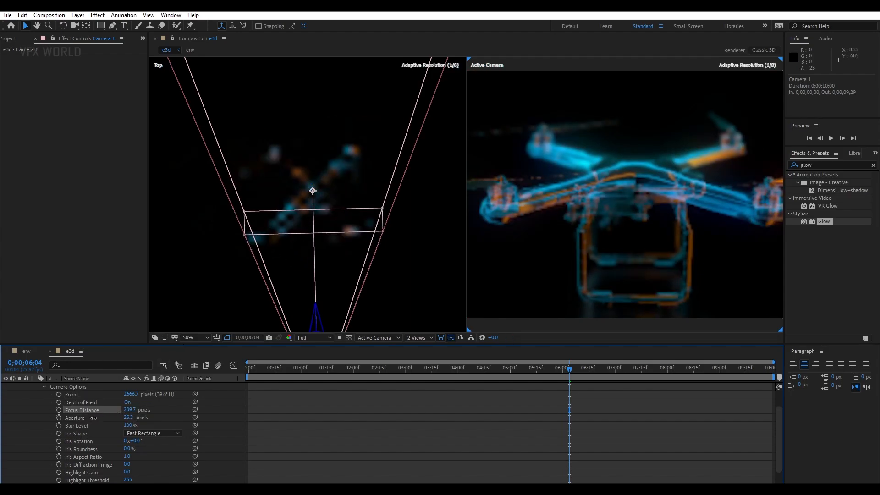
pyautogui.moveTo(640, 190)
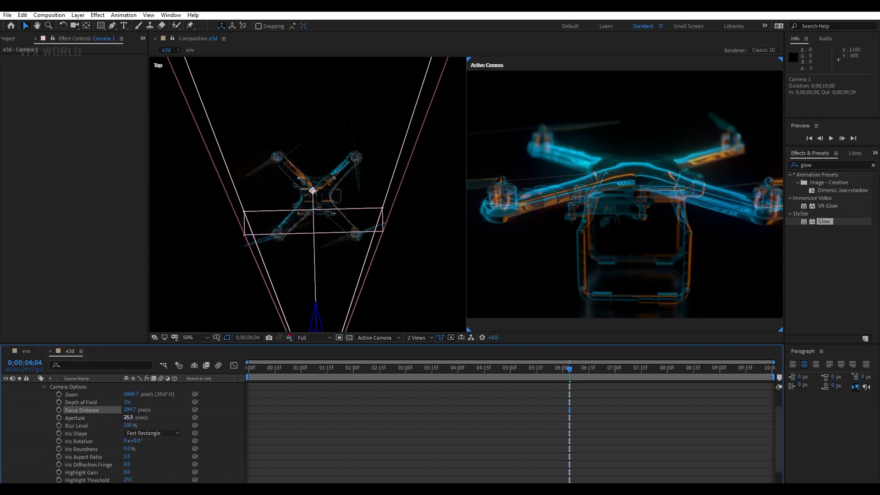
pyautogui.doubleClick(131, 417)
pyautogui.write('35')
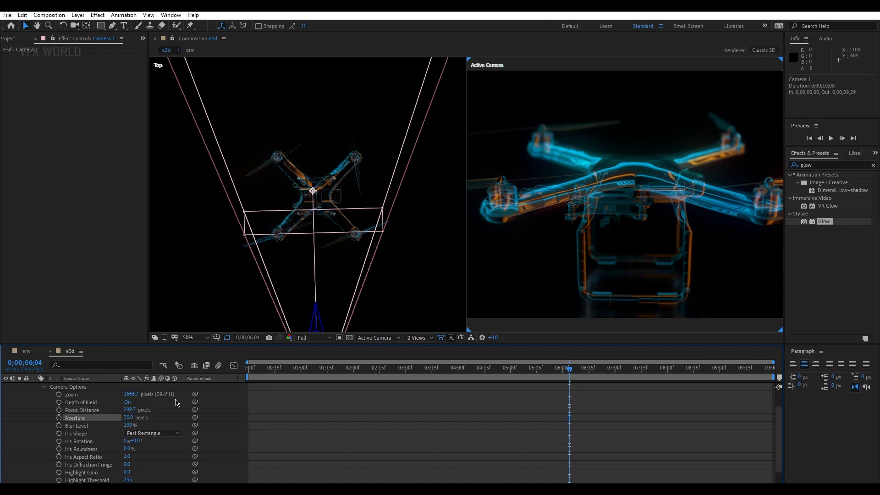
# Switch the viewer back to 1 View and collapse Camera 1's properties.
pyautogui.click(418, 337)
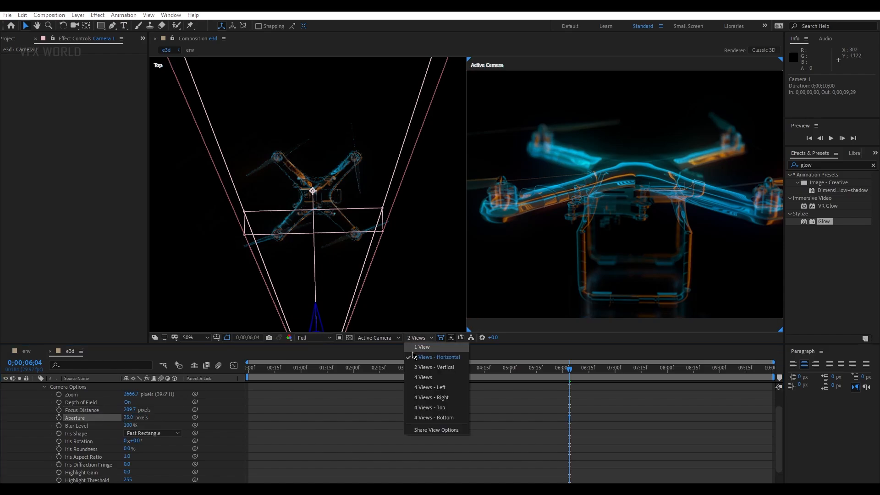
pyautogui.click(422, 346)
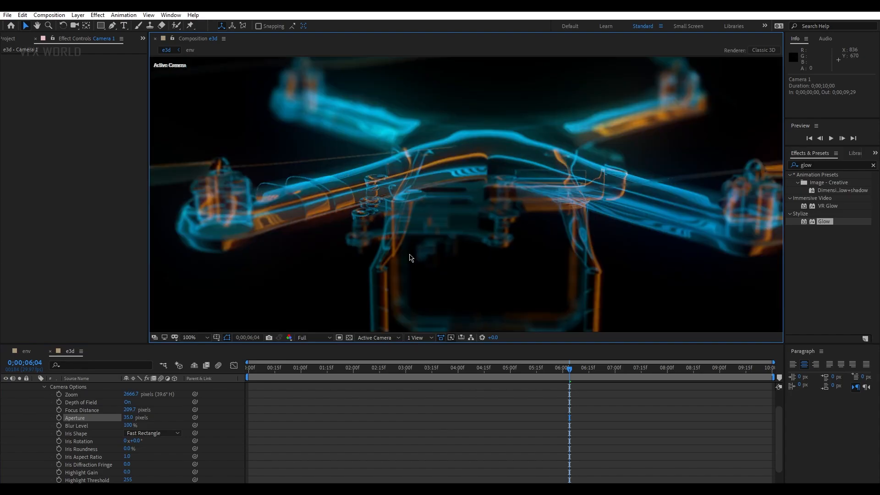
pyautogui.click(189, 337)
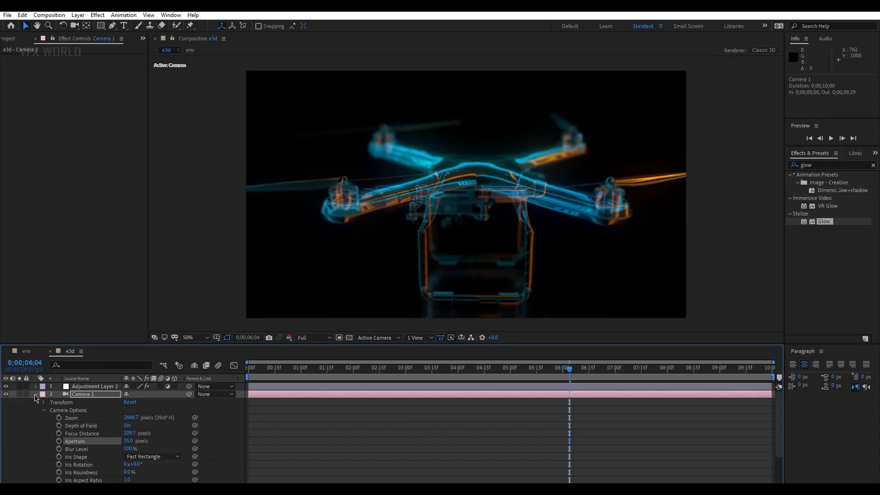
pyautogui.click(35, 394)
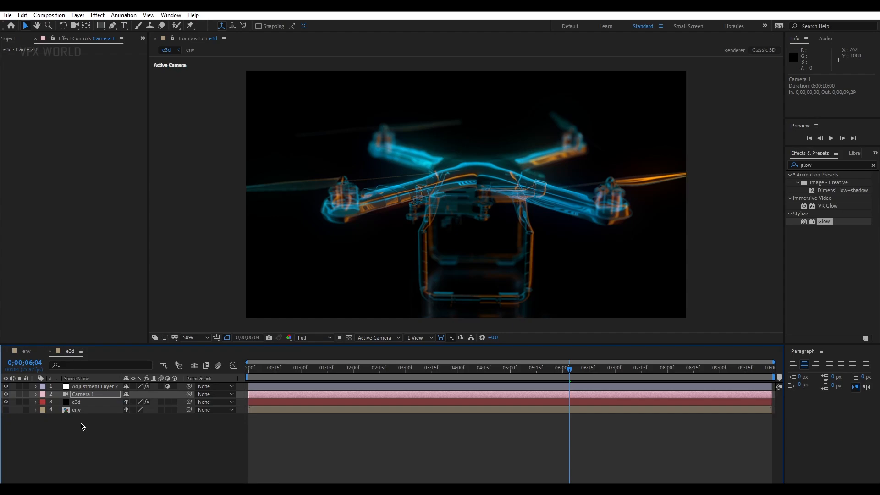
pyautogui.moveTo(202, 344)
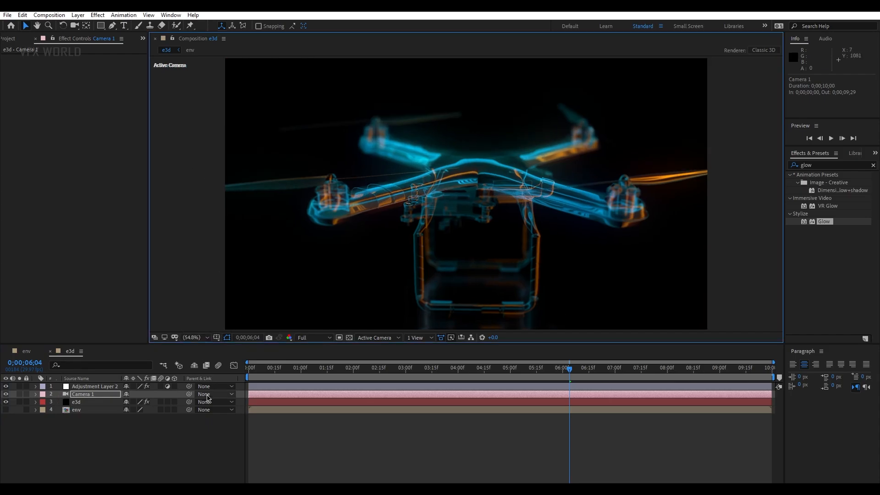
pyautogui.moveTo(652, 195)
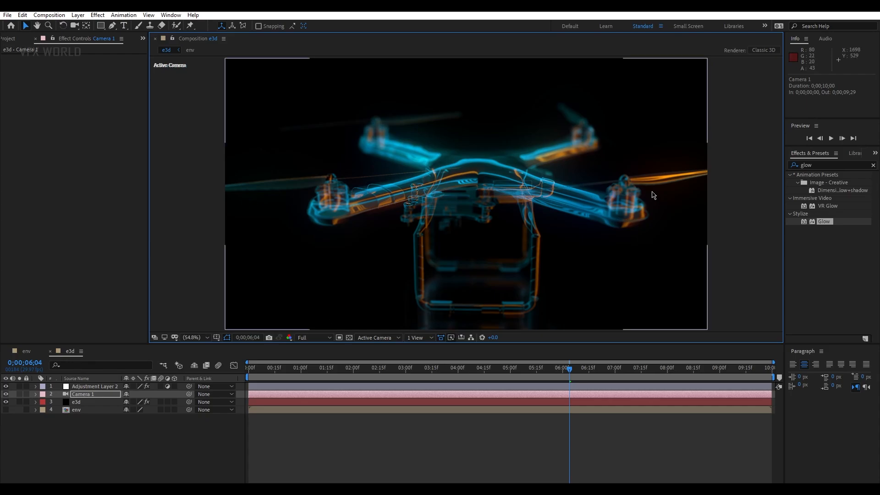
pyautogui.moveTo(390, 218)
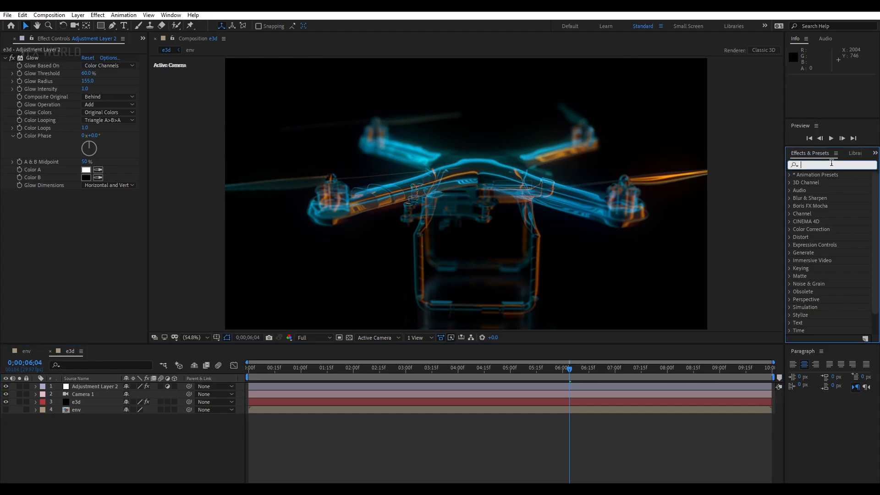
# Search 'hue' and apply Hue/Saturation to Adjustment Layer 2.
pyautogui.write('hue')
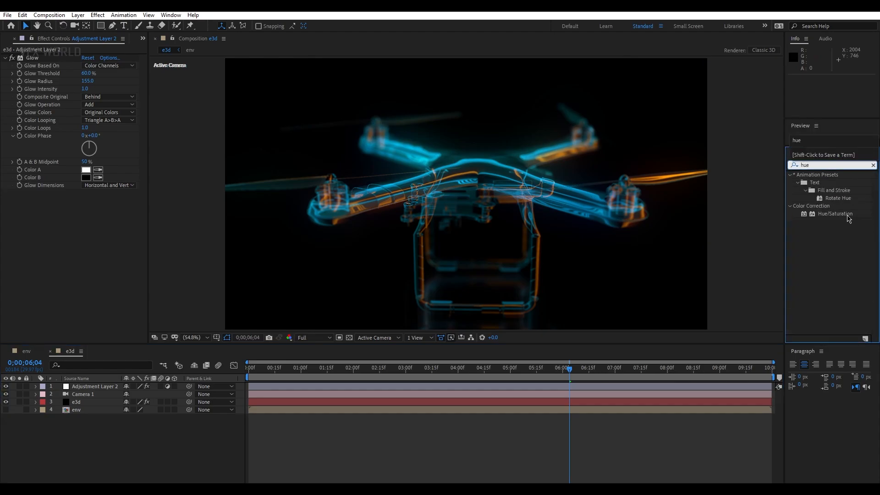
pyautogui.doubleClick(835, 214)
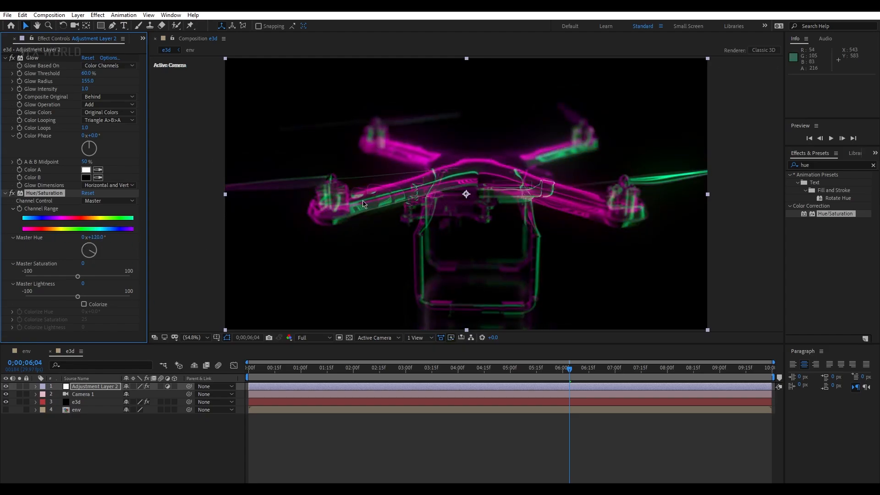
pyautogui.moveTo(76, 364)
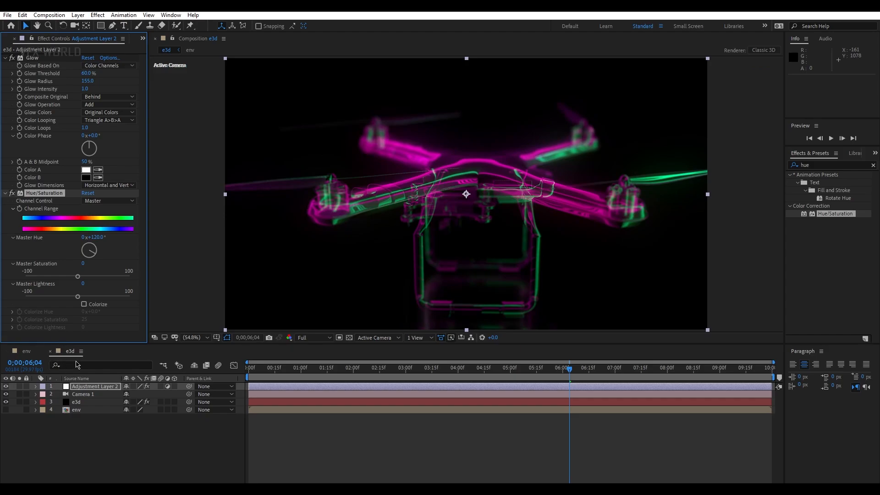